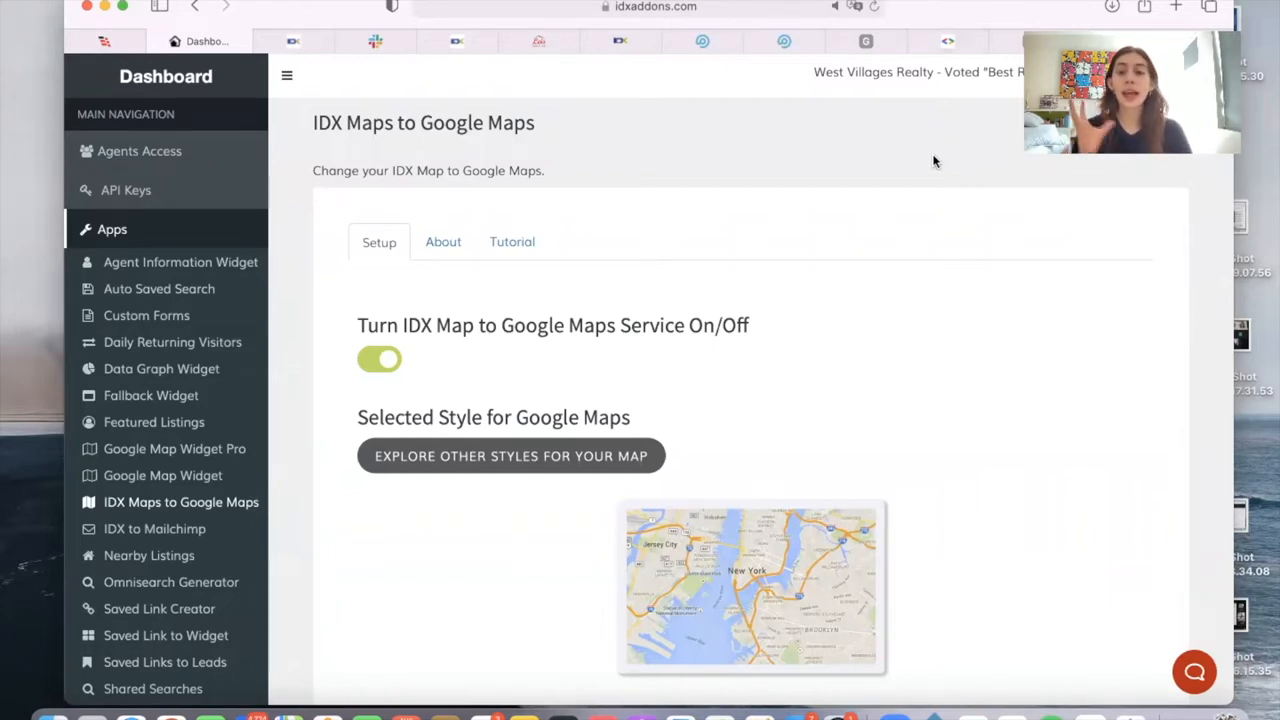
{"action": "mouse_move", "coordinate": [592, 468]}
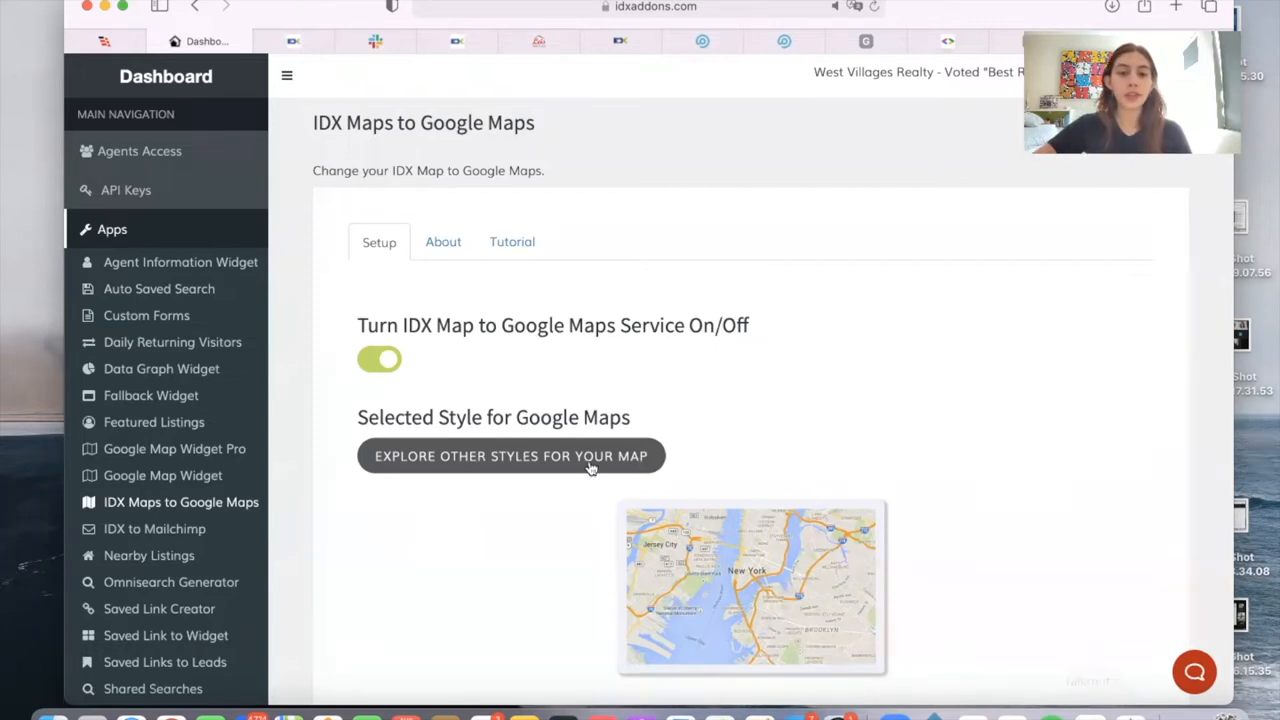
Open the IDX Maps to Google Maps Tutorial and scroll to the API key setup step.
{"action": "scroll", "scroll_direction": "down", "scroll_amount": 3}
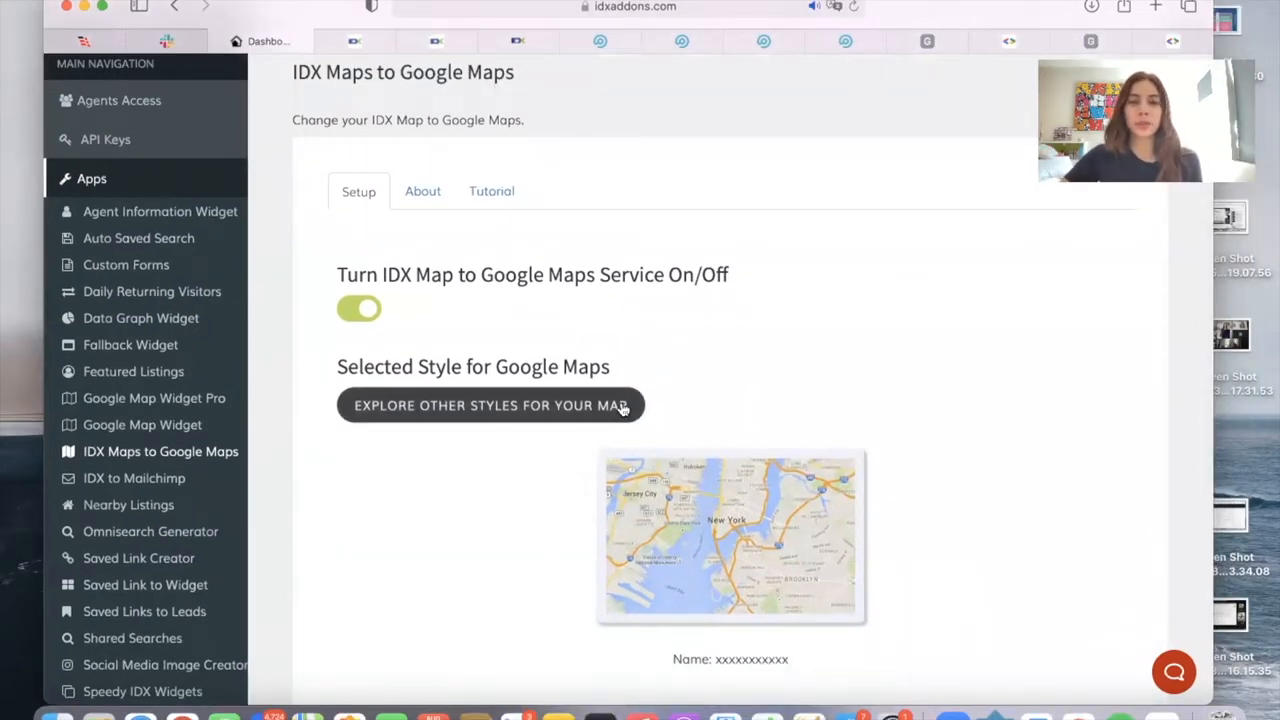
{"action": "scroll", "scroll_direction": "down", "scroll_amount": 3}
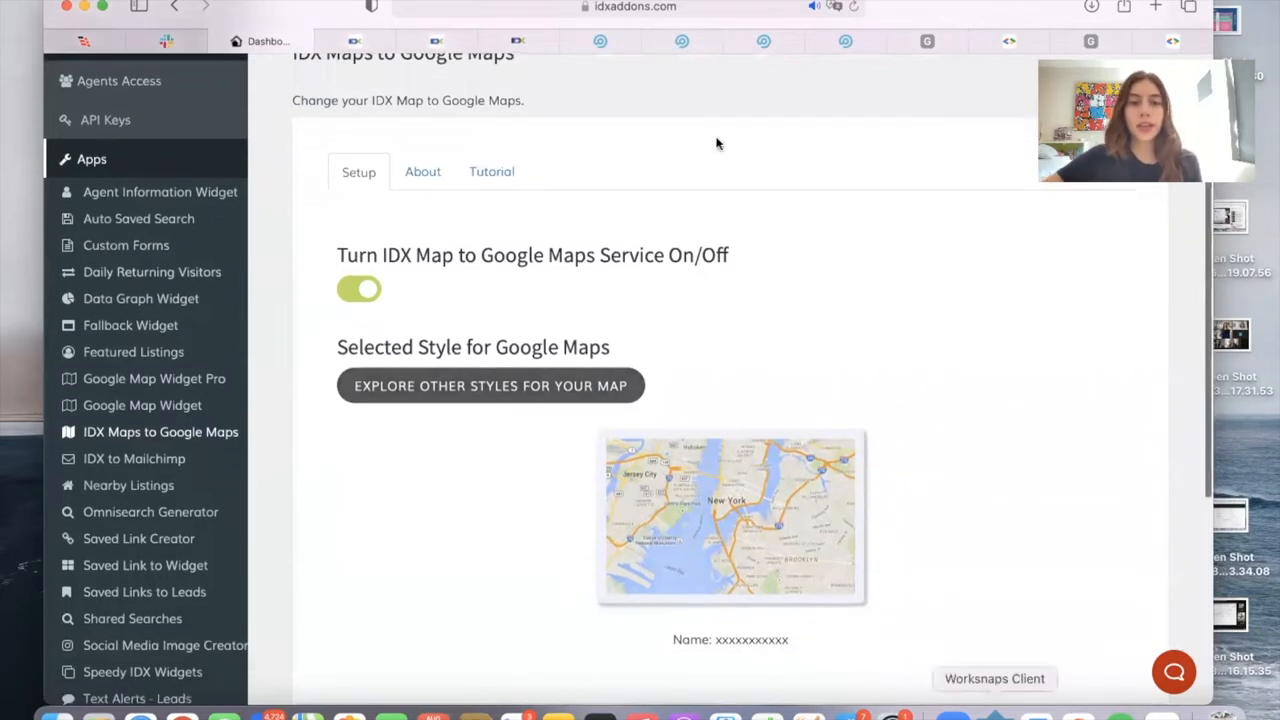
{"action": "left_click", "coordinate": [492, 171]}
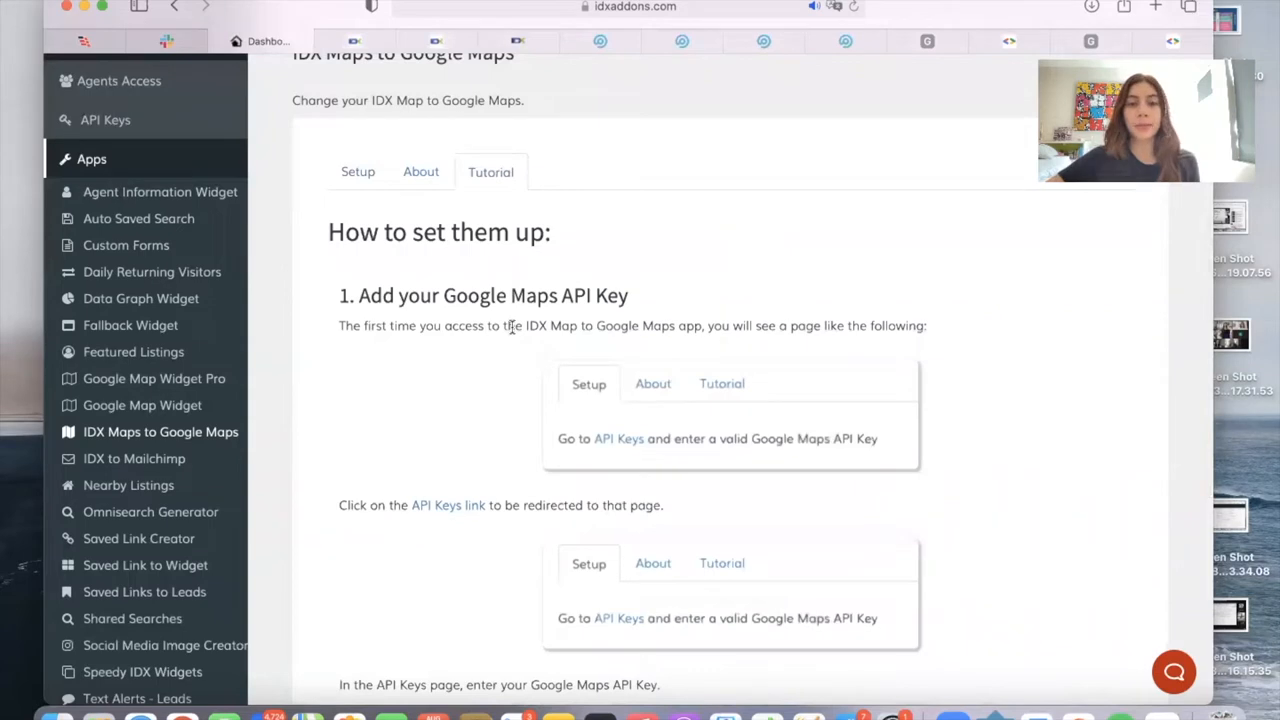
{"action": "scroll", "scroll_direction": "down", "scroll_amount": 3}
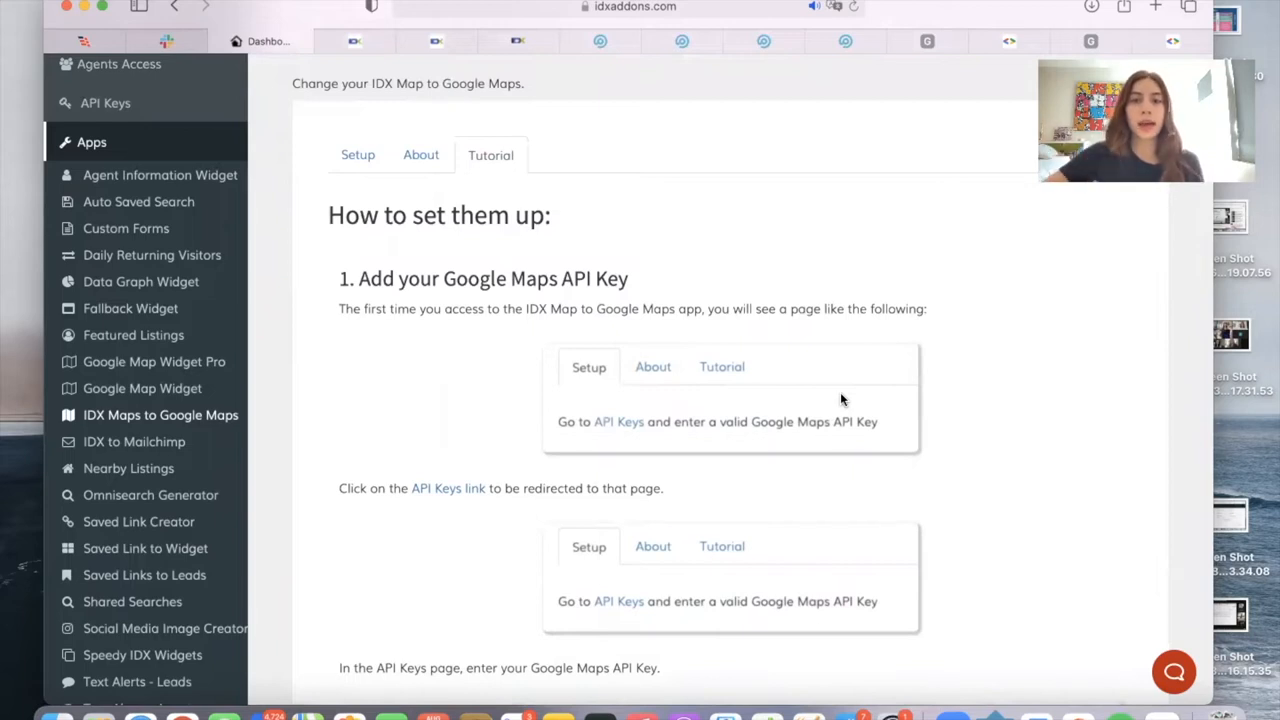
{"action": "mouse_move", "coordinate": [736, 144]}
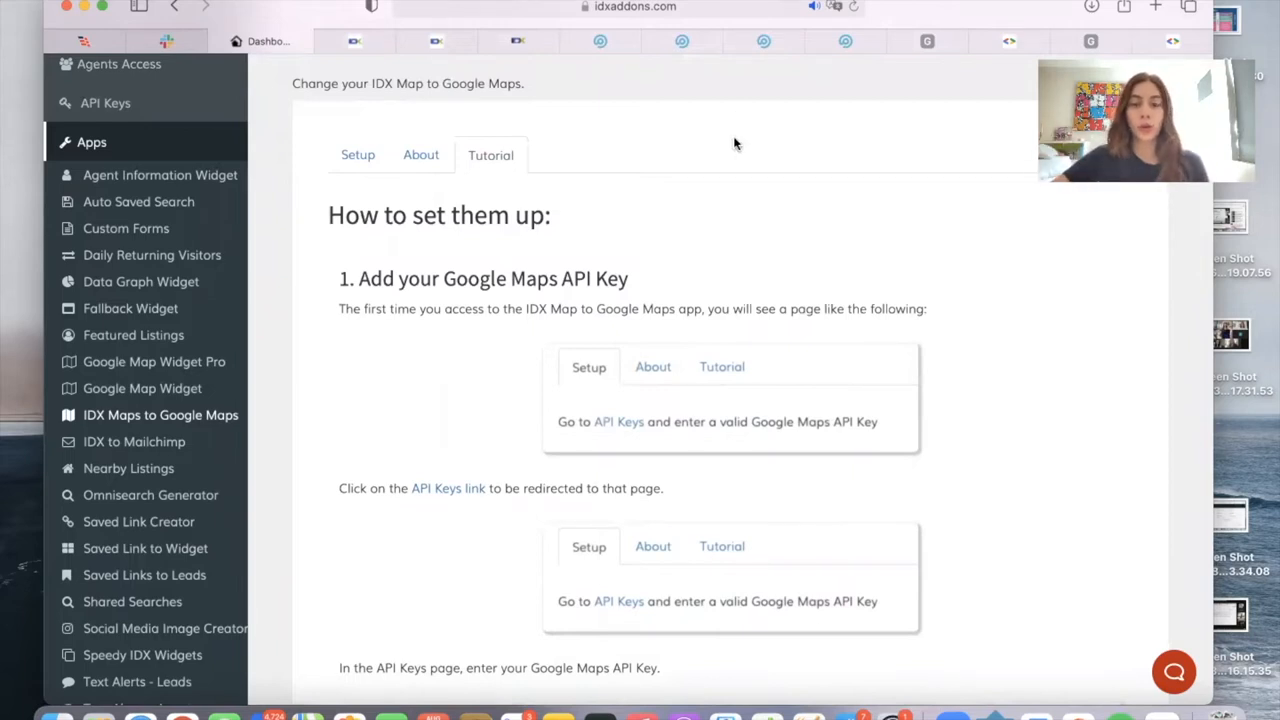
{"action": "scroll", "scroll_direction": "down", "scroll_amount": 3}
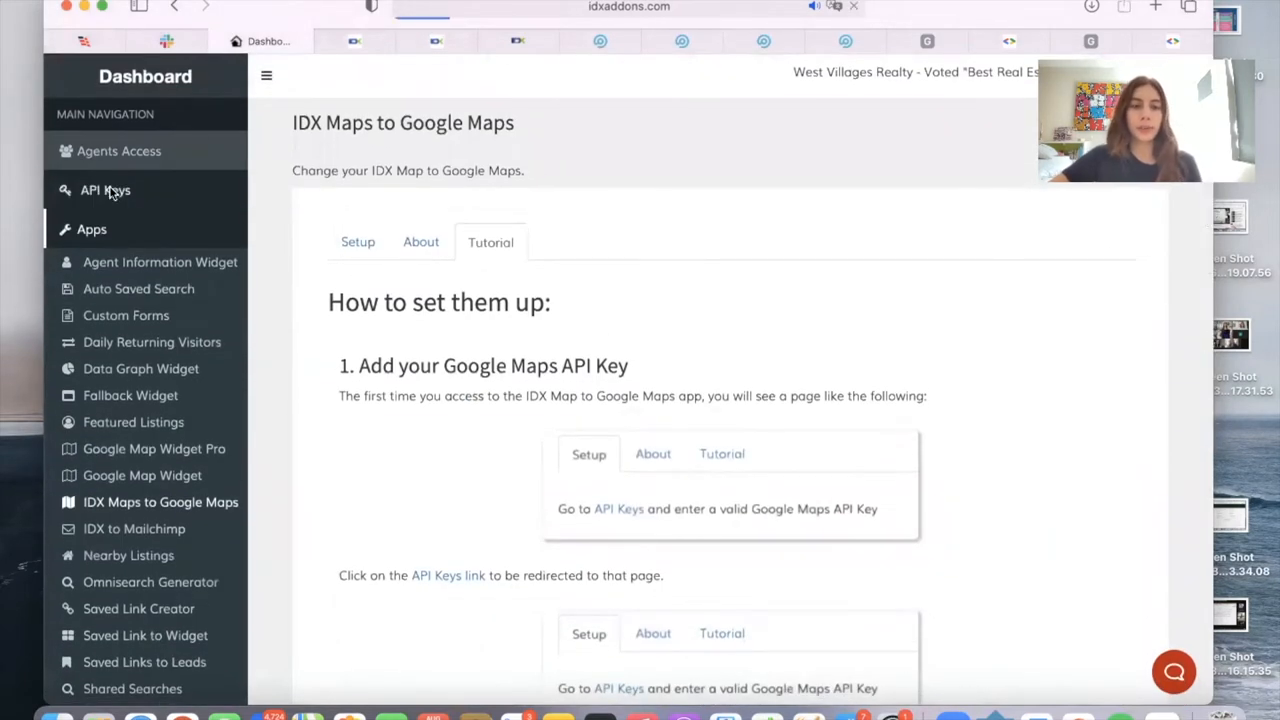
Open the IDX Map to Google Maps app from the Apps overview.
{"action": "left_click", "coordinate": [105, 190]}
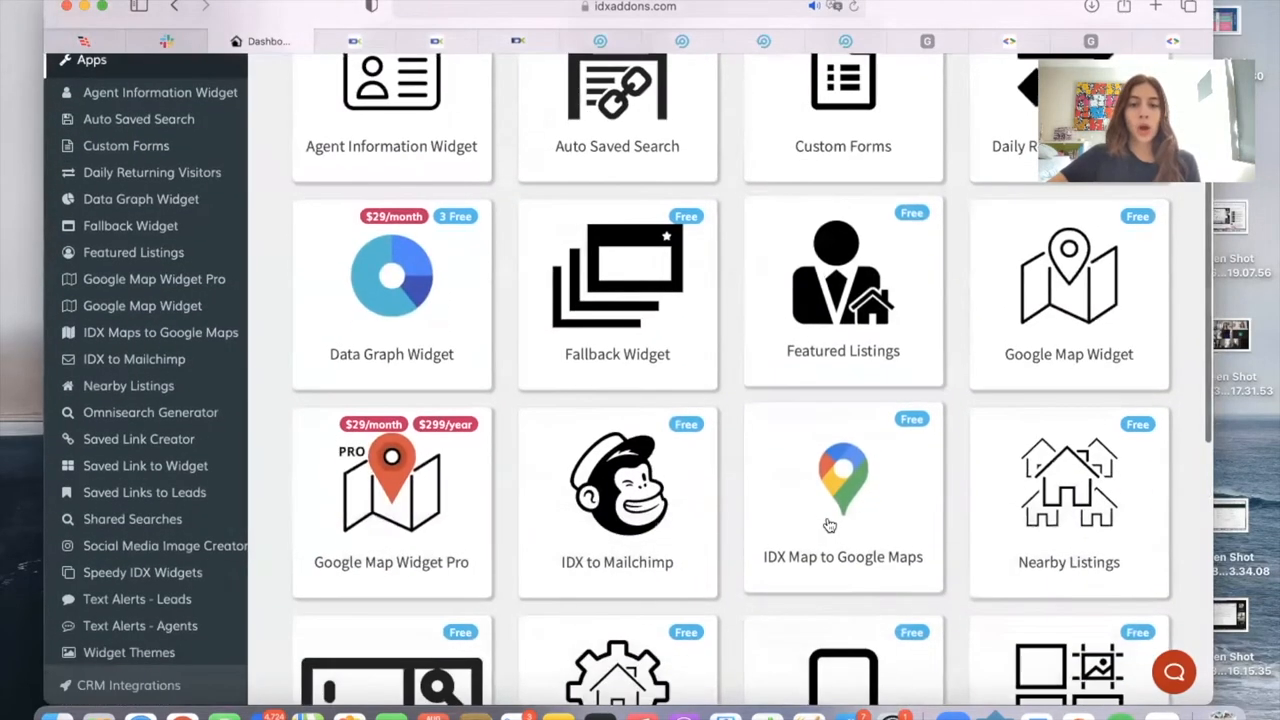
{"action": "left_click", "coordinate": [843, 490]}
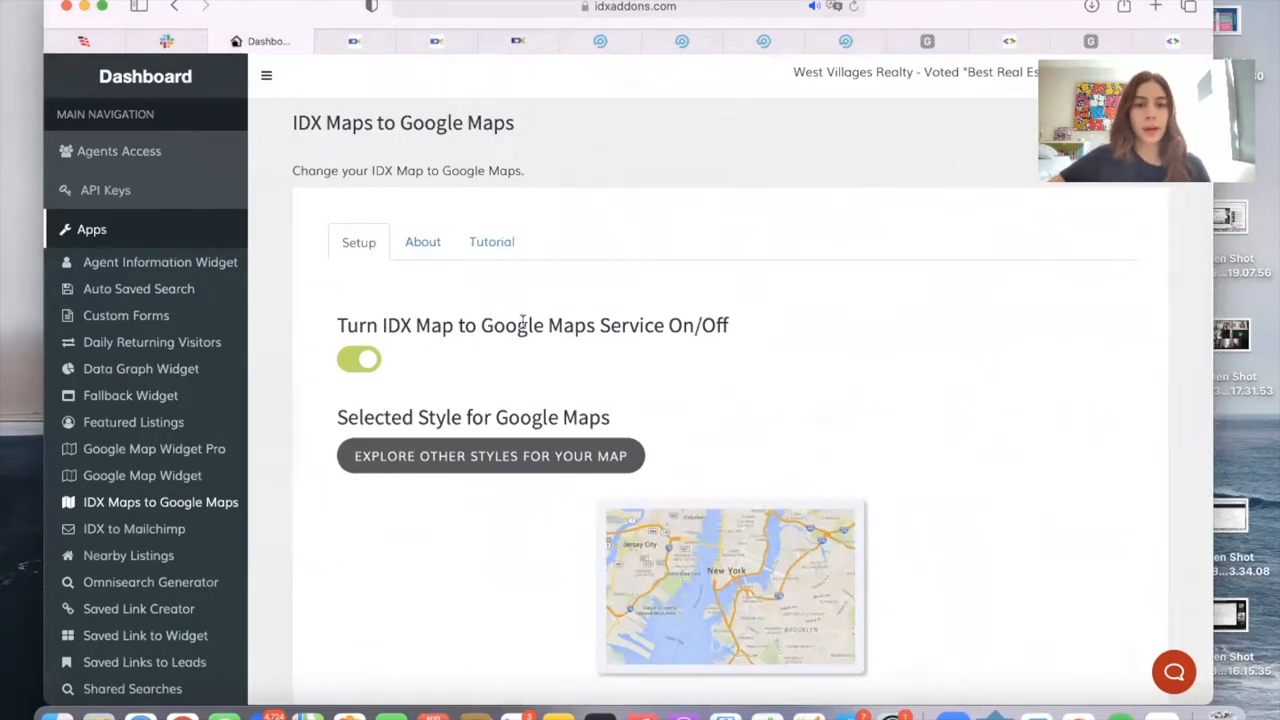
{"action": "scroll", "scroll_direction": "down", "scroll_amount": 3}
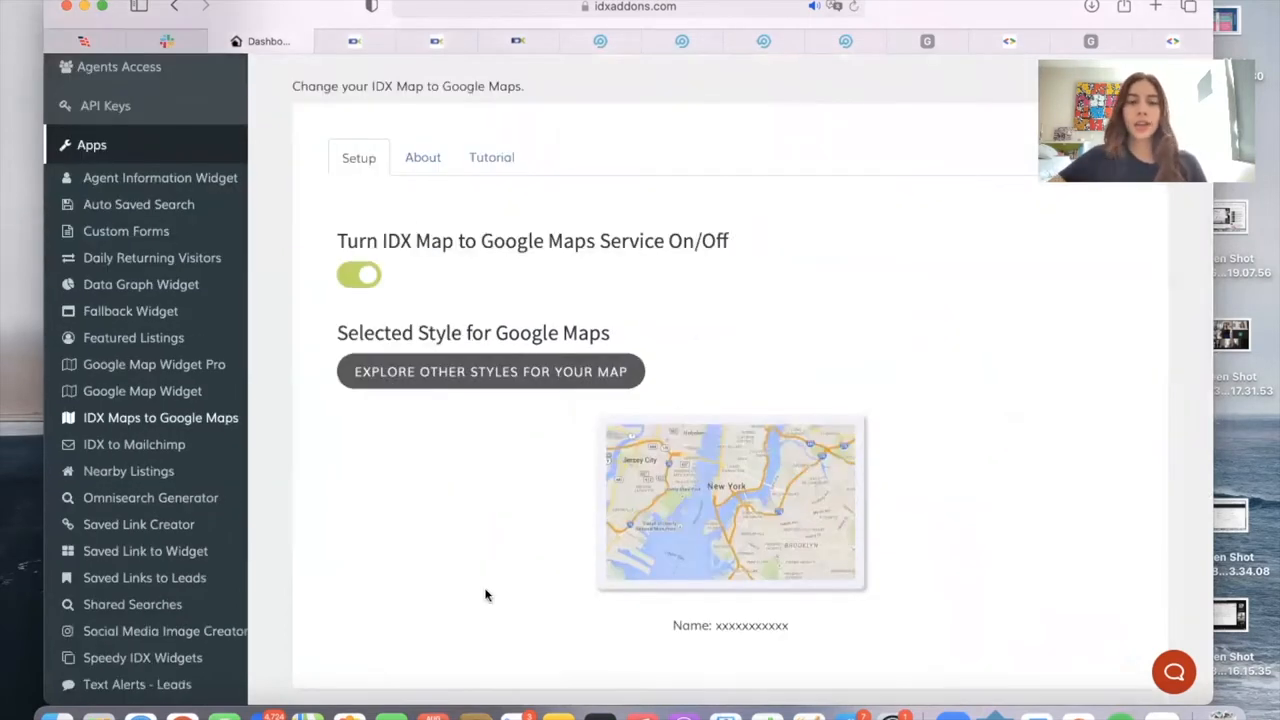
{"action": "scroll", "scroll_direction": "down", "scroll_amount": 3}
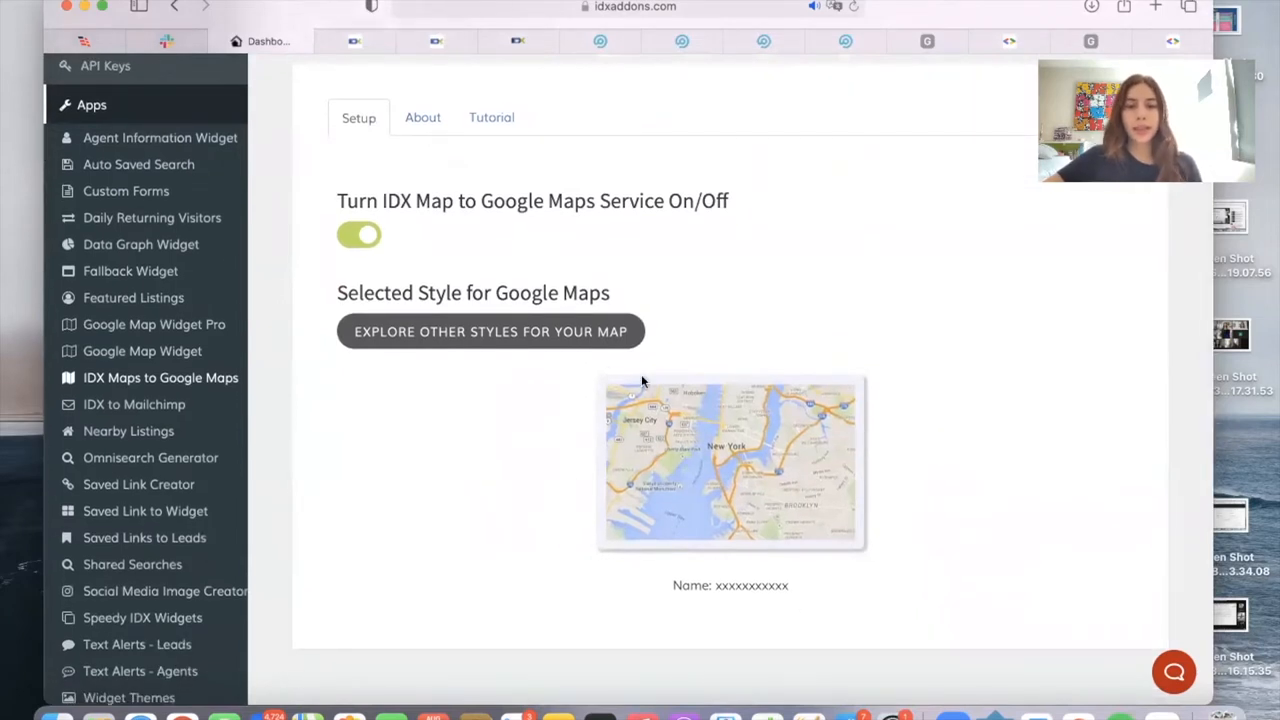
Browse the other Snazzy Maps styles available for the map.
{"action": "left_click", "coordinate": [490, 331]}
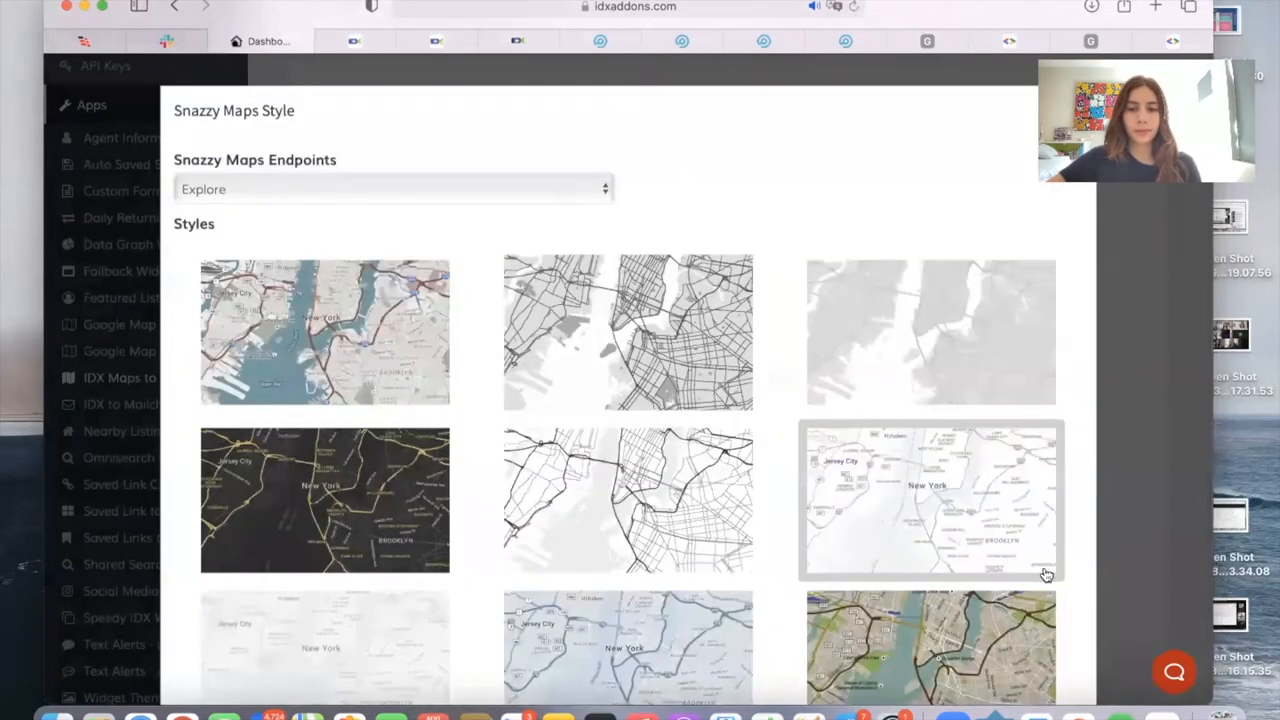
{"action": "scroll", "scroll_direction": "down", "scroll_amount": 3}
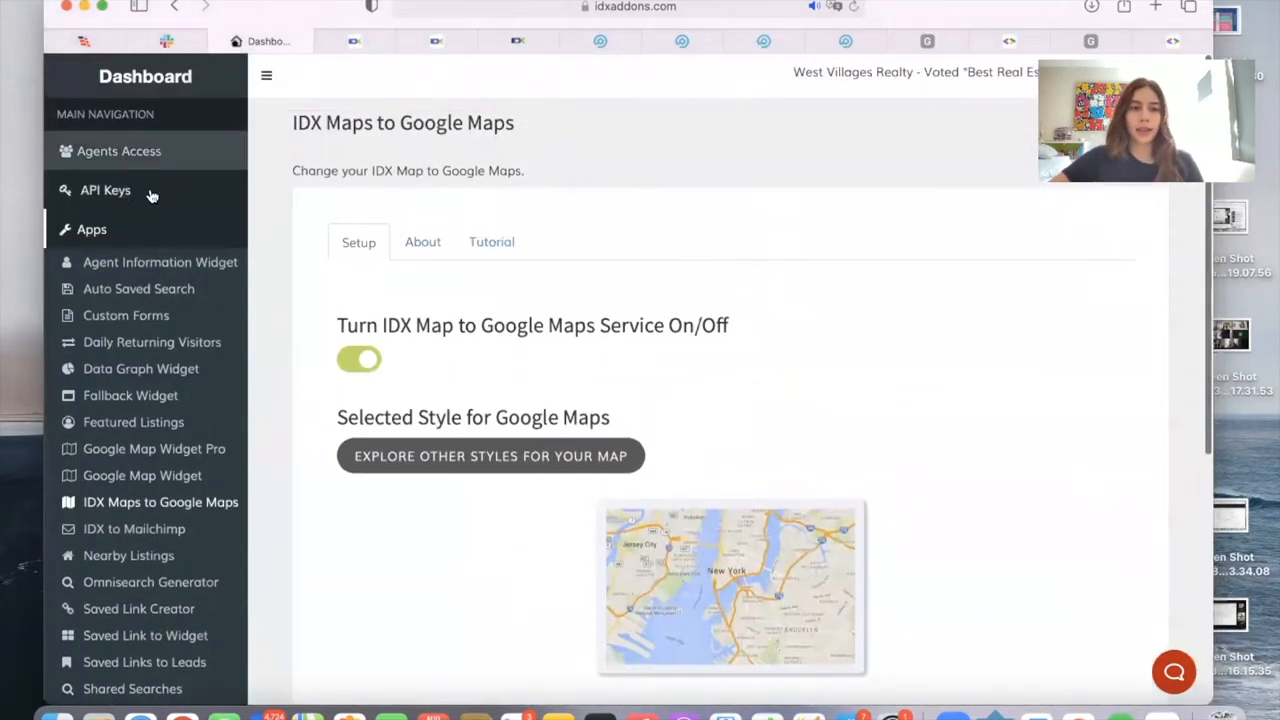
{"action": "scroll", "scroll_direction": "down", "scroll_amount": 3}
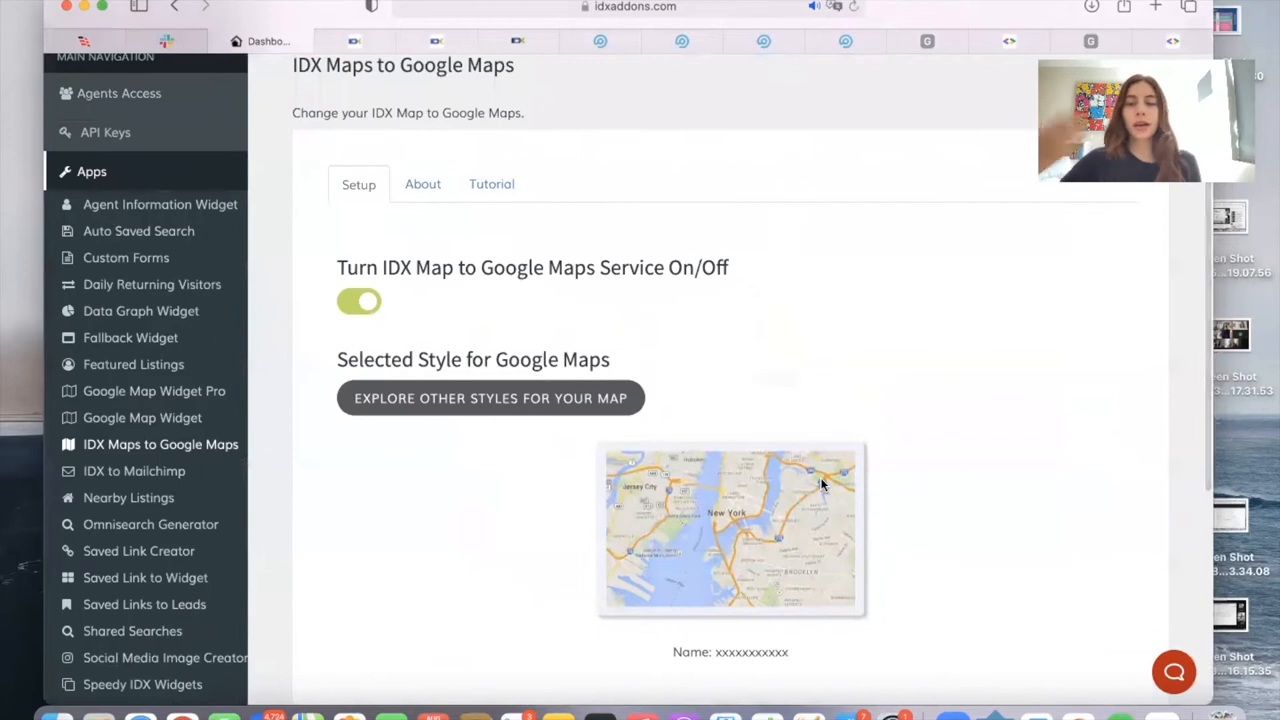
{"action": "mouse_move", "coordinate": [718, 500]}
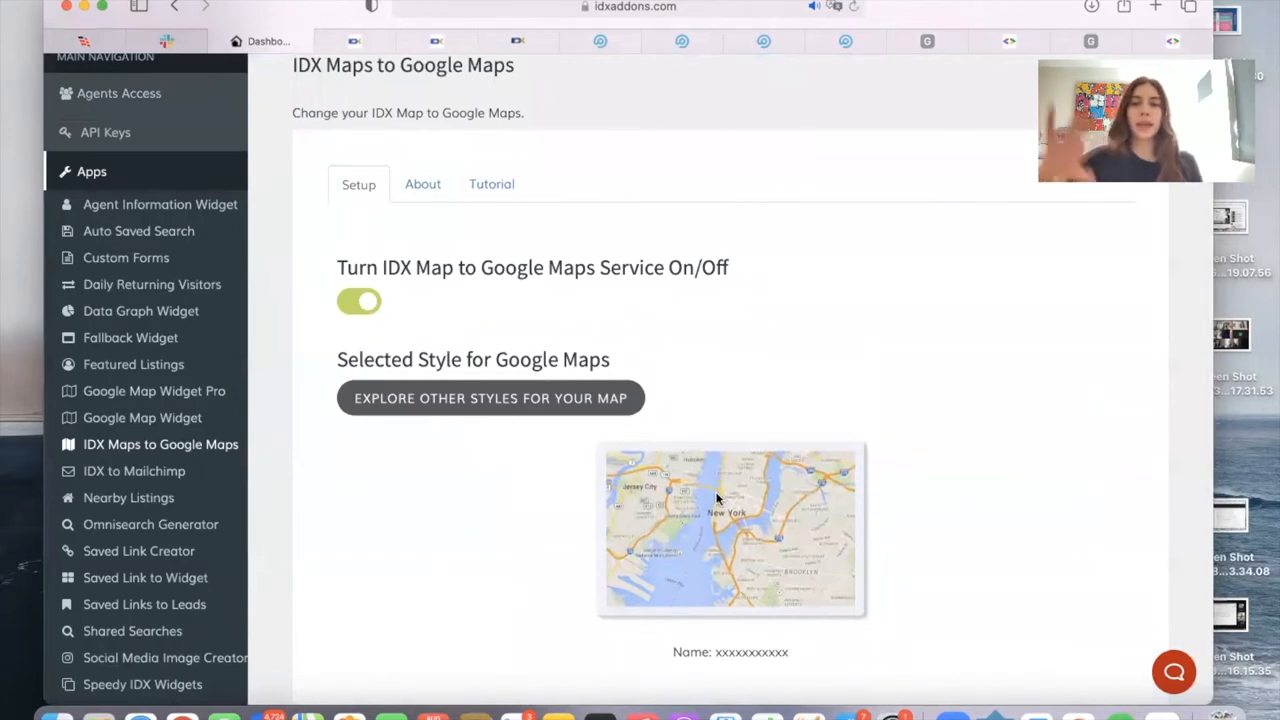
{"action": "scroll", "scroll_direction": "down", "scroll_amount": 3}
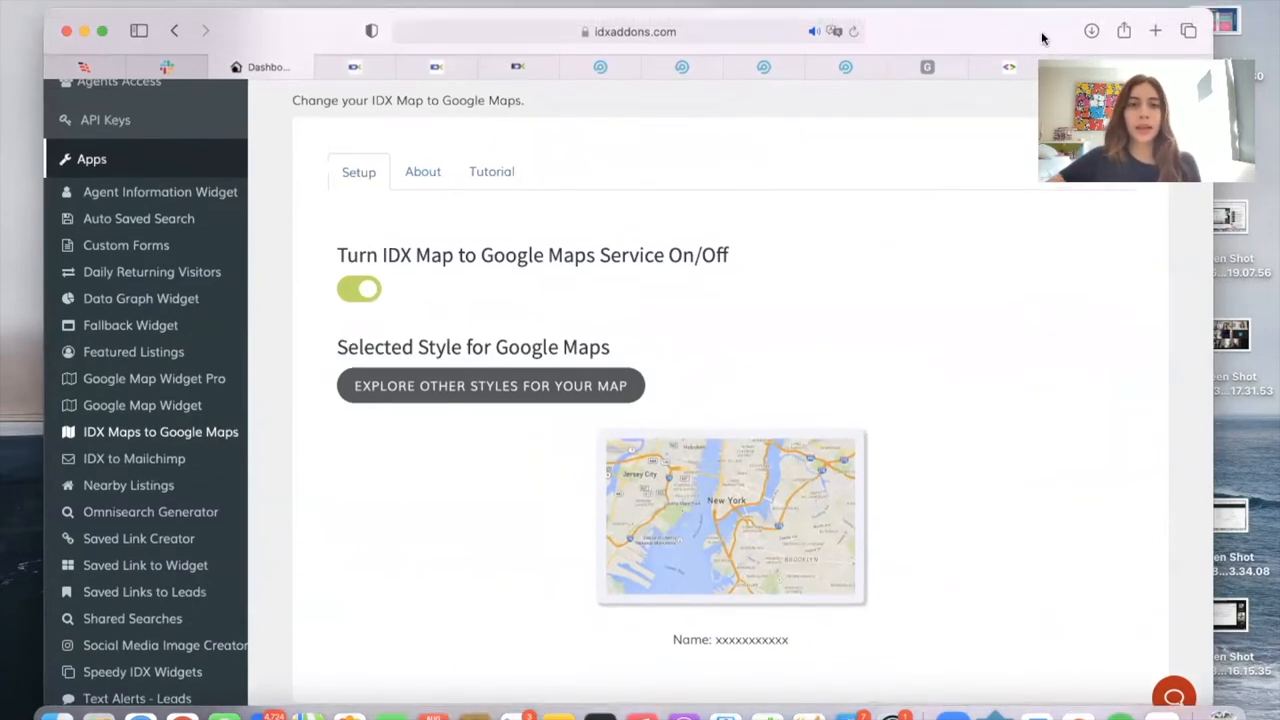
View a listing on the West Villages Realty site, then return to the 500-property results.
{"action": "left_click", "coordinate": [424, 67]}
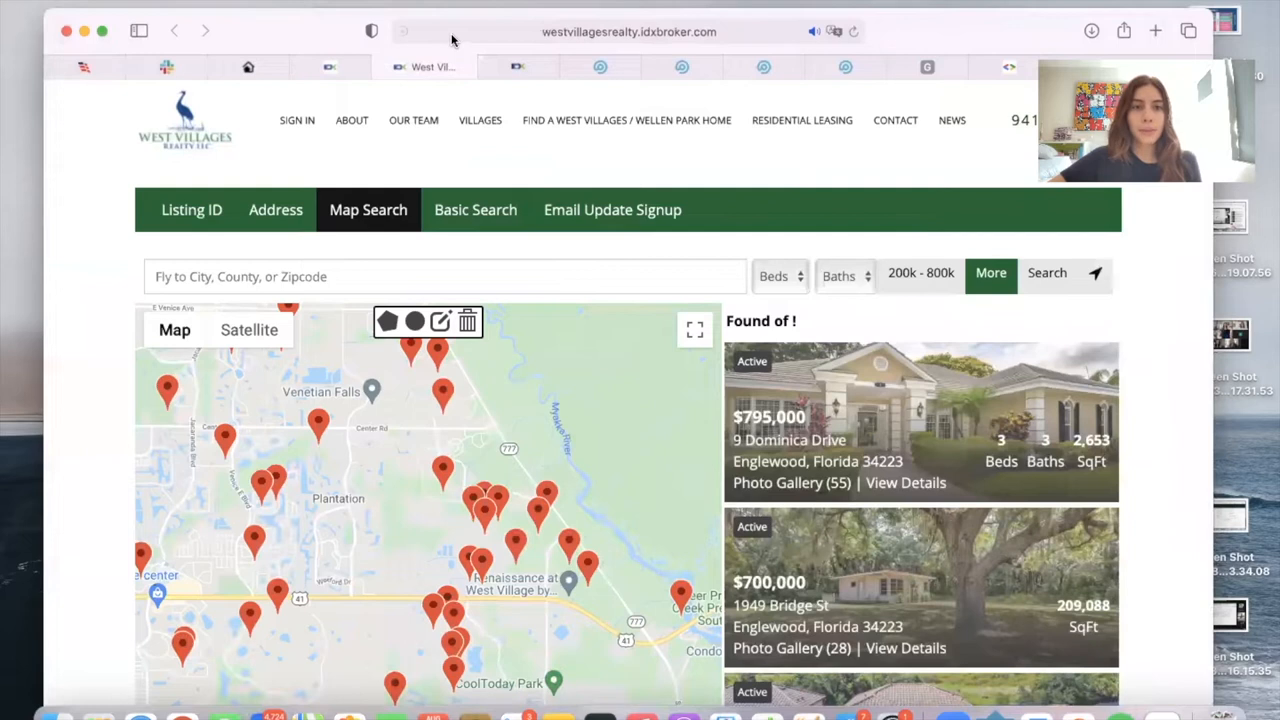
{"action": "left_click", "coordinate": [626, 31]}
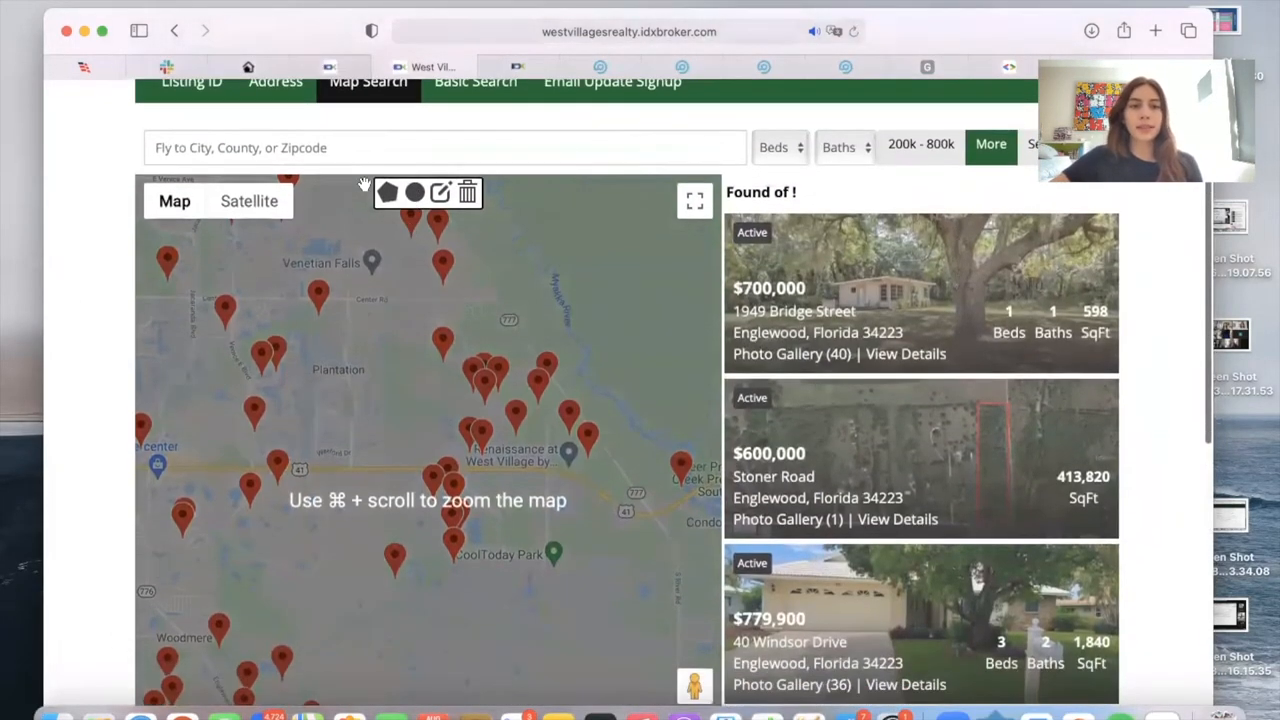
{"action": "scroll", "scroll_direction": "down", "scroll_amount": 3}
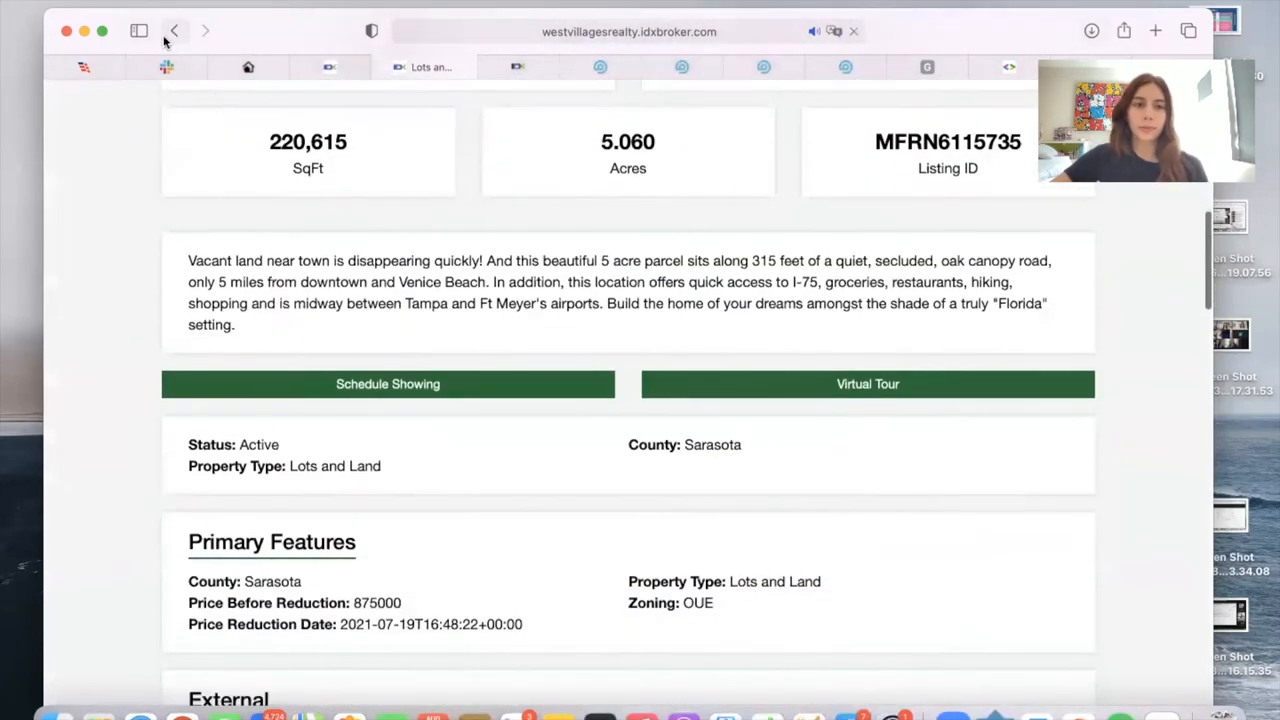
{"action": "left_click", "coordinate": [174, 30]}
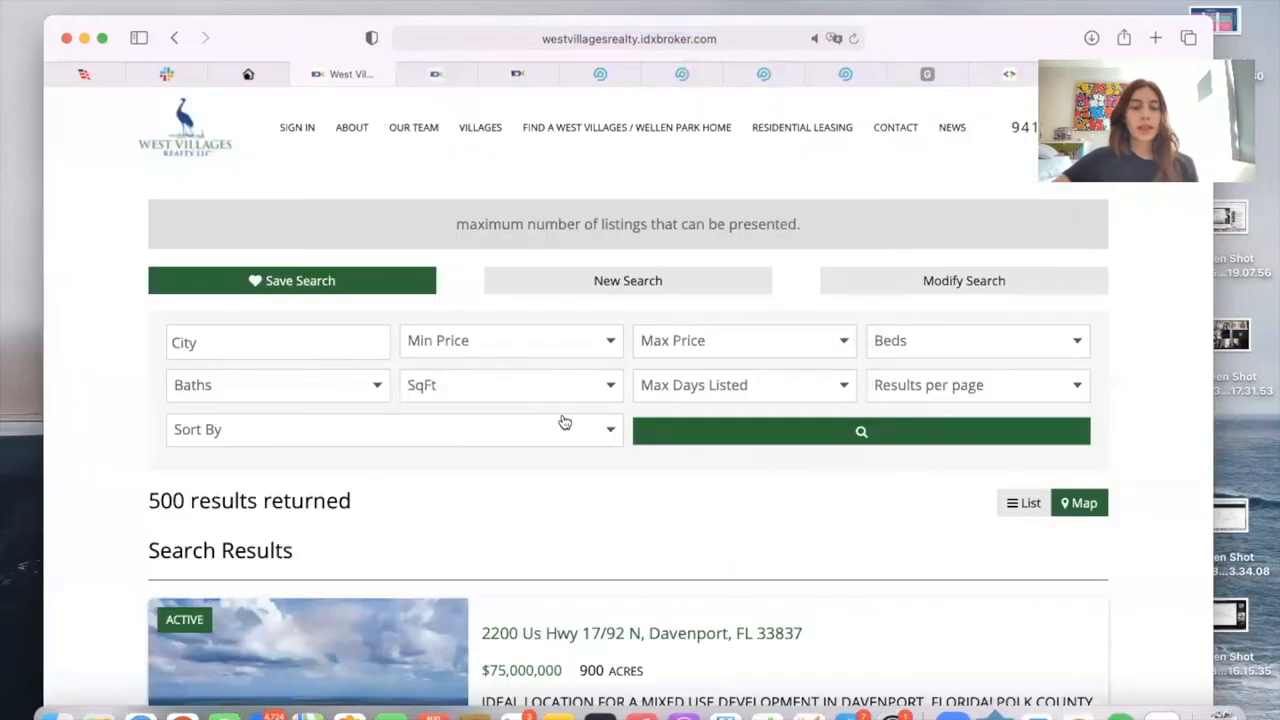
{"action": "scroll", "scroll_direction": "down", "scroll_amount": 3}
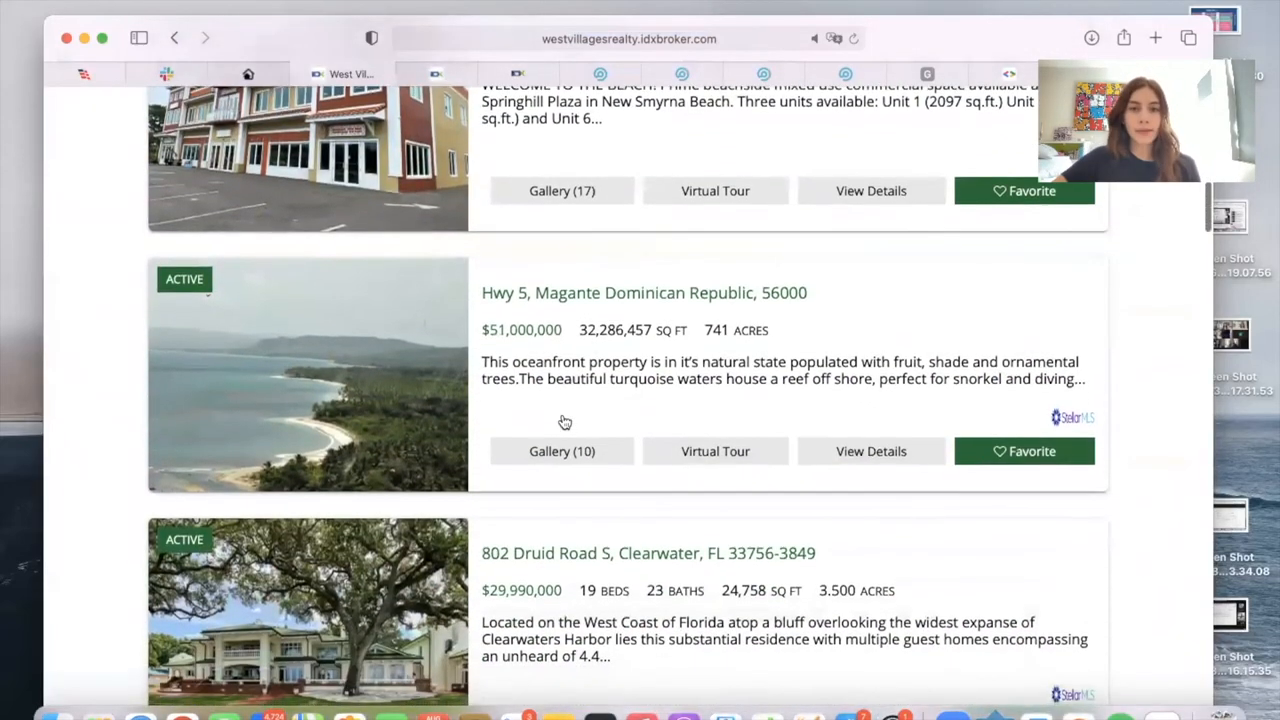
{"action": "left_click", "coordinate": [500, 73]}
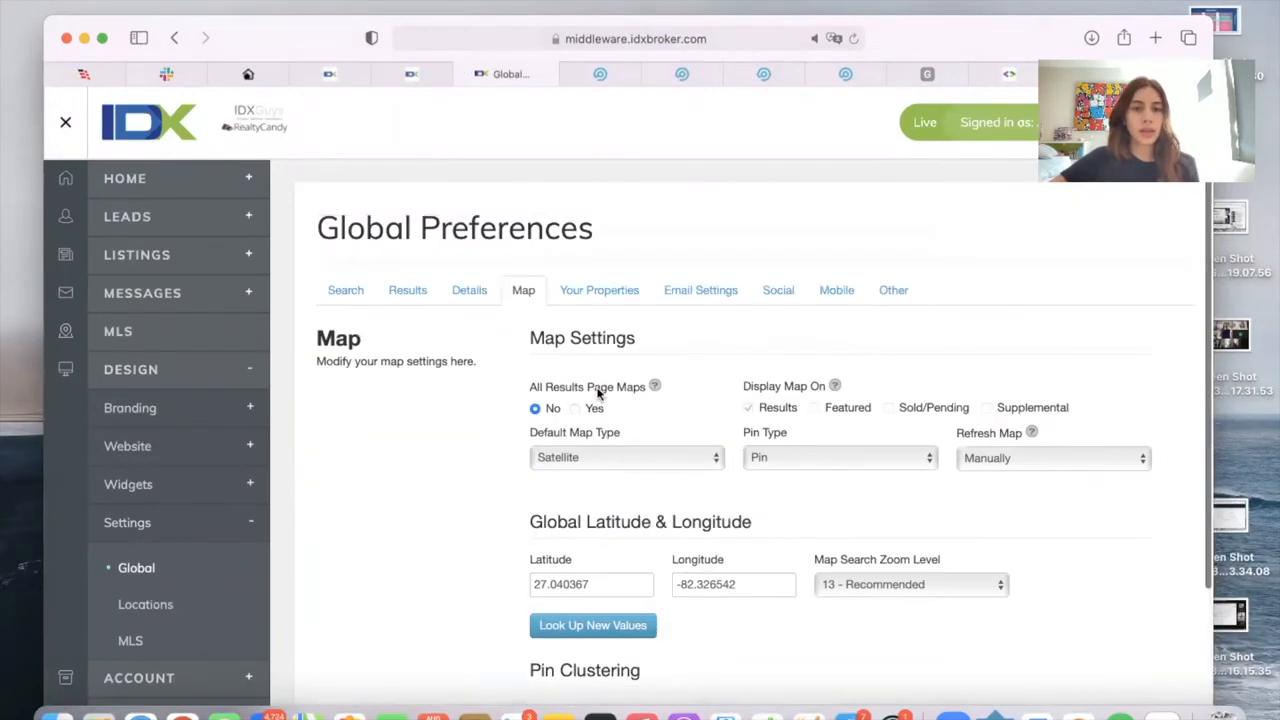
{"action": "mouse_move", "coordinate": [523, 300]}
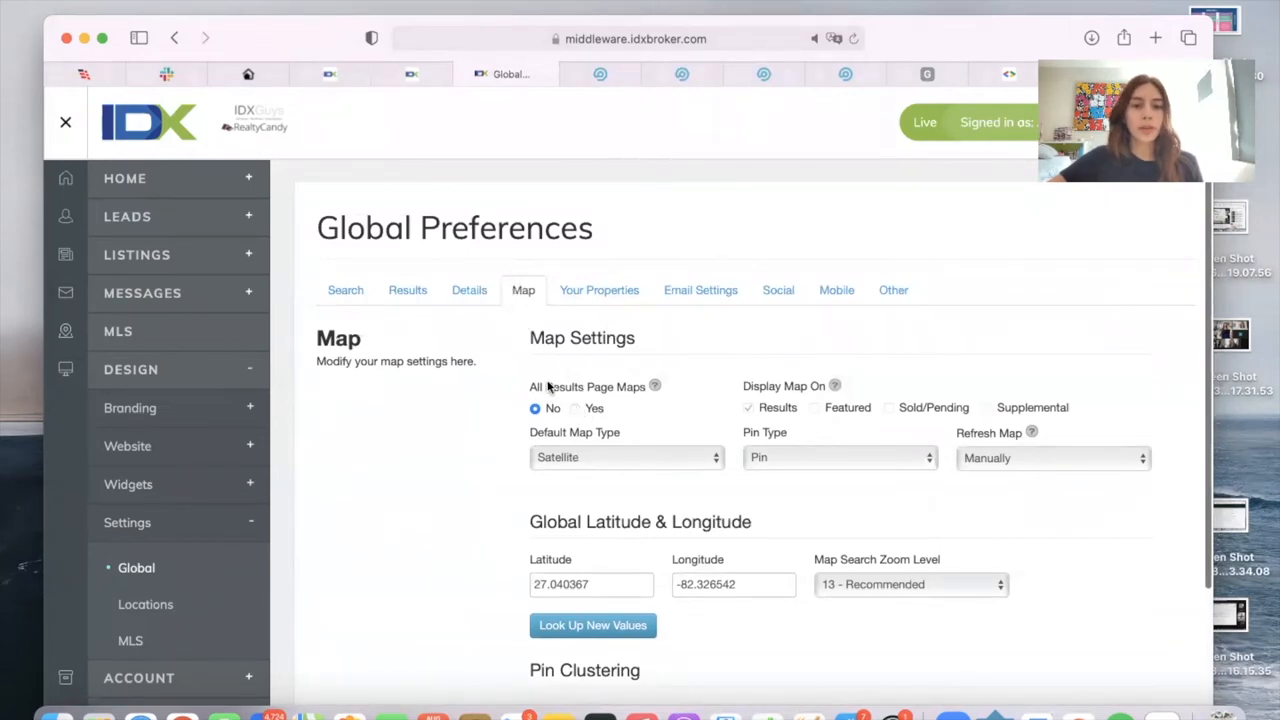
Set All Results Page Maps to Yes in the Map preferences.
{"action": "left_click", "coordinate": [576, 409]}
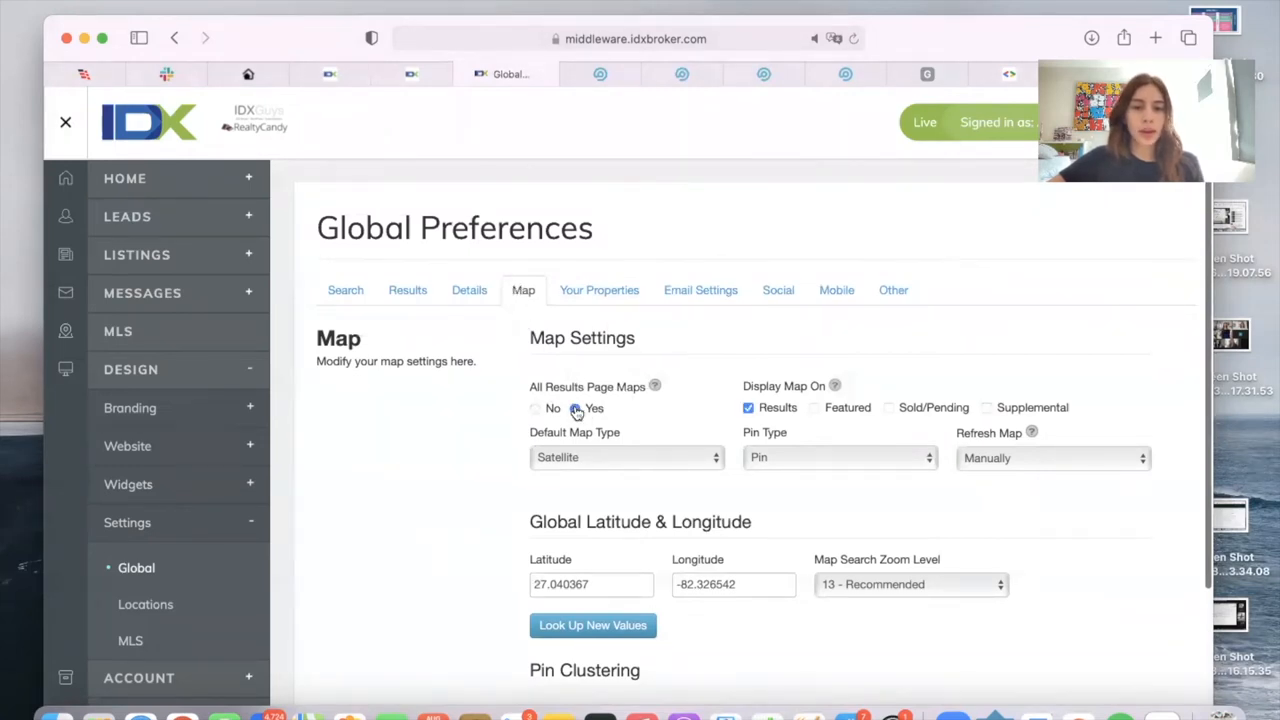
{"action": "left_click", "coordinate": [575, 408]}
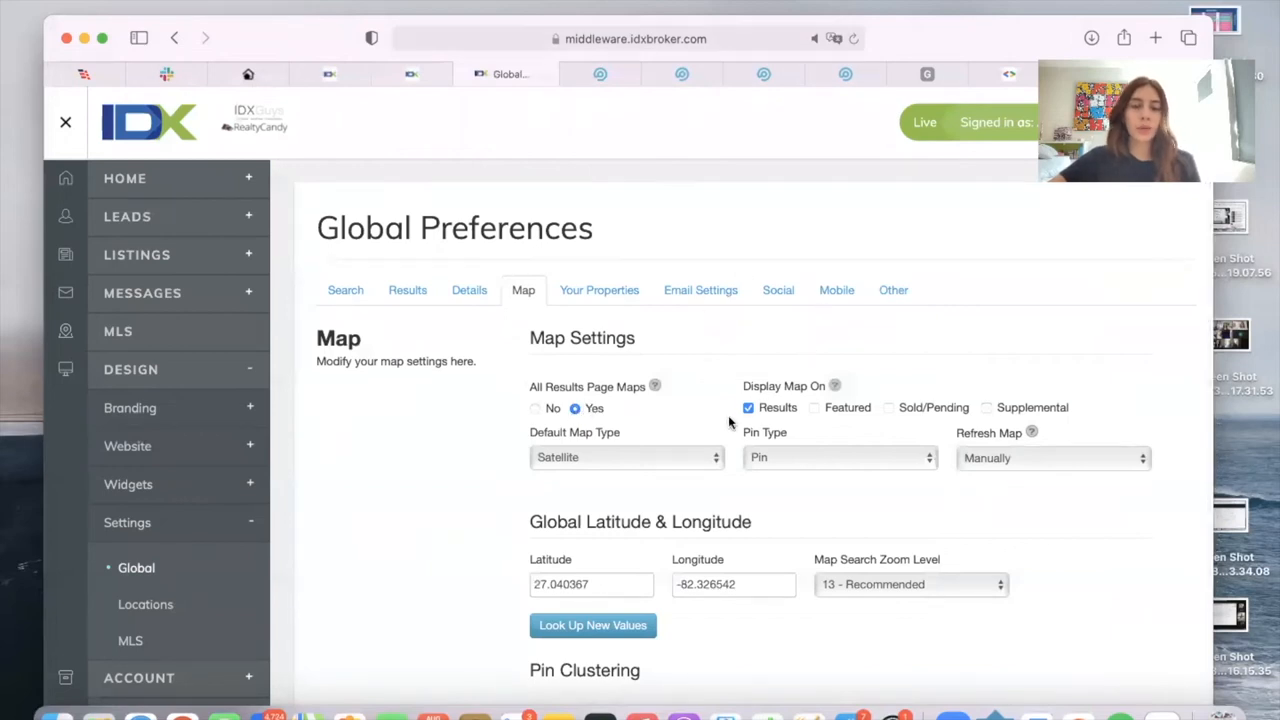
{"action": "mouse_move", "coordinate": [778, 375]}
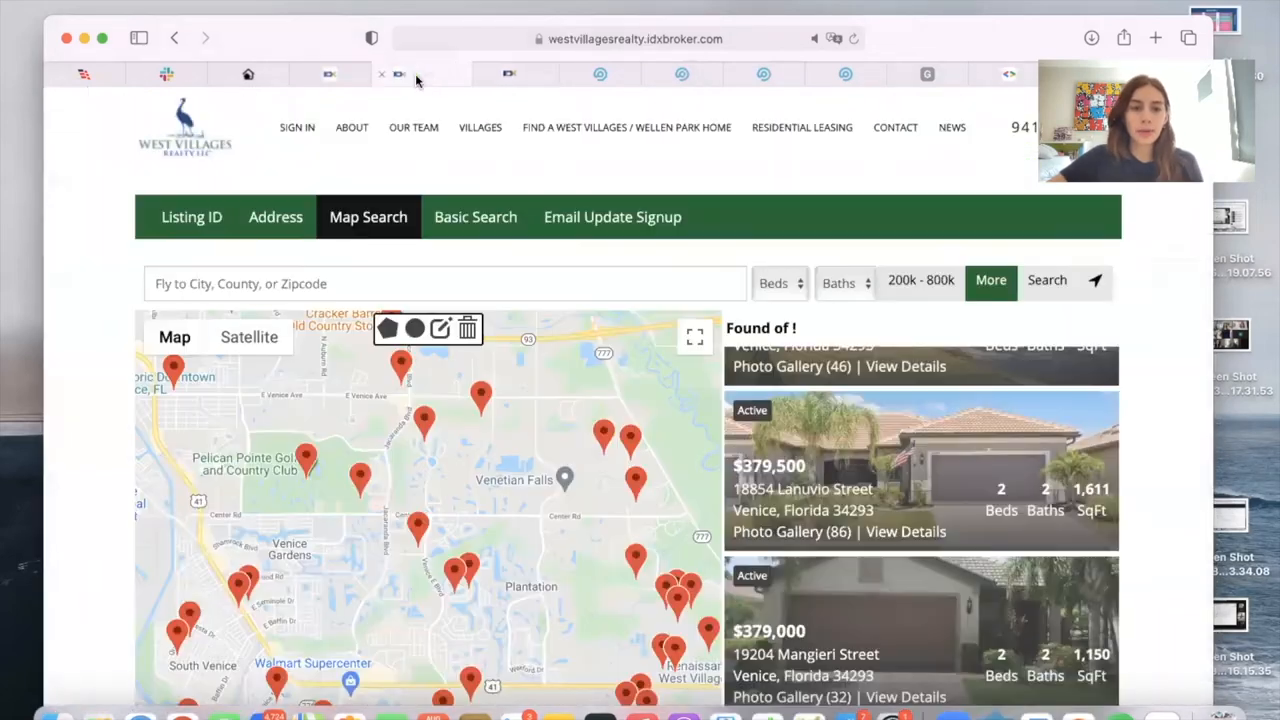
Rerun the Apopka search and scroll down to the listings map with price markers.
{"action": "left_click", "coordinate": [630, 38]}
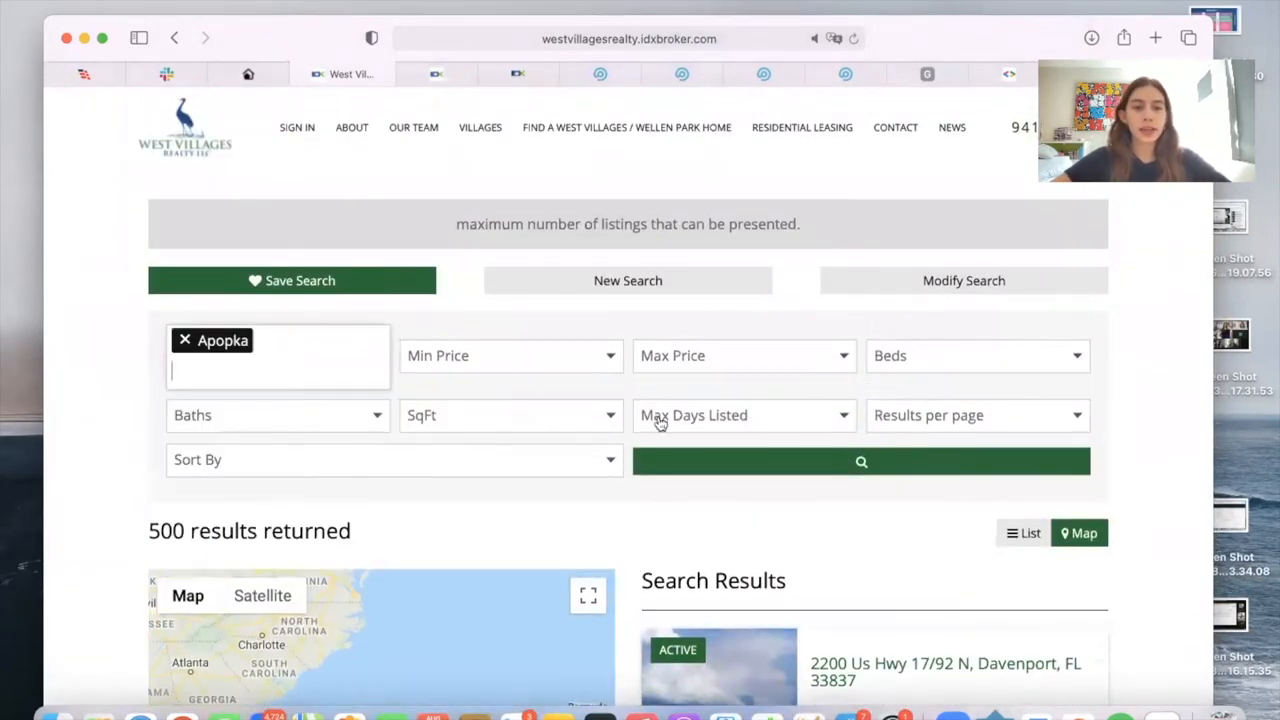
{"action": "left_click", "coordinate": [861, 461]}
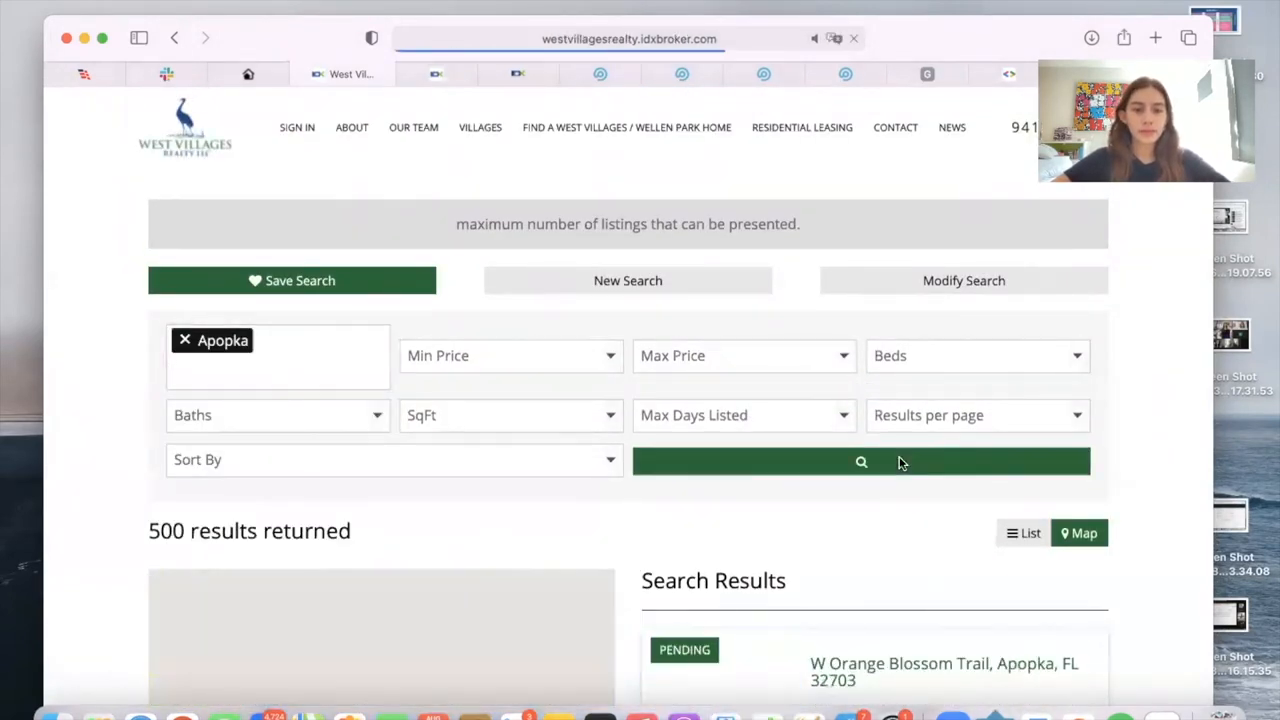
{"action": "left_click", "coordinate": [1079, 533]}
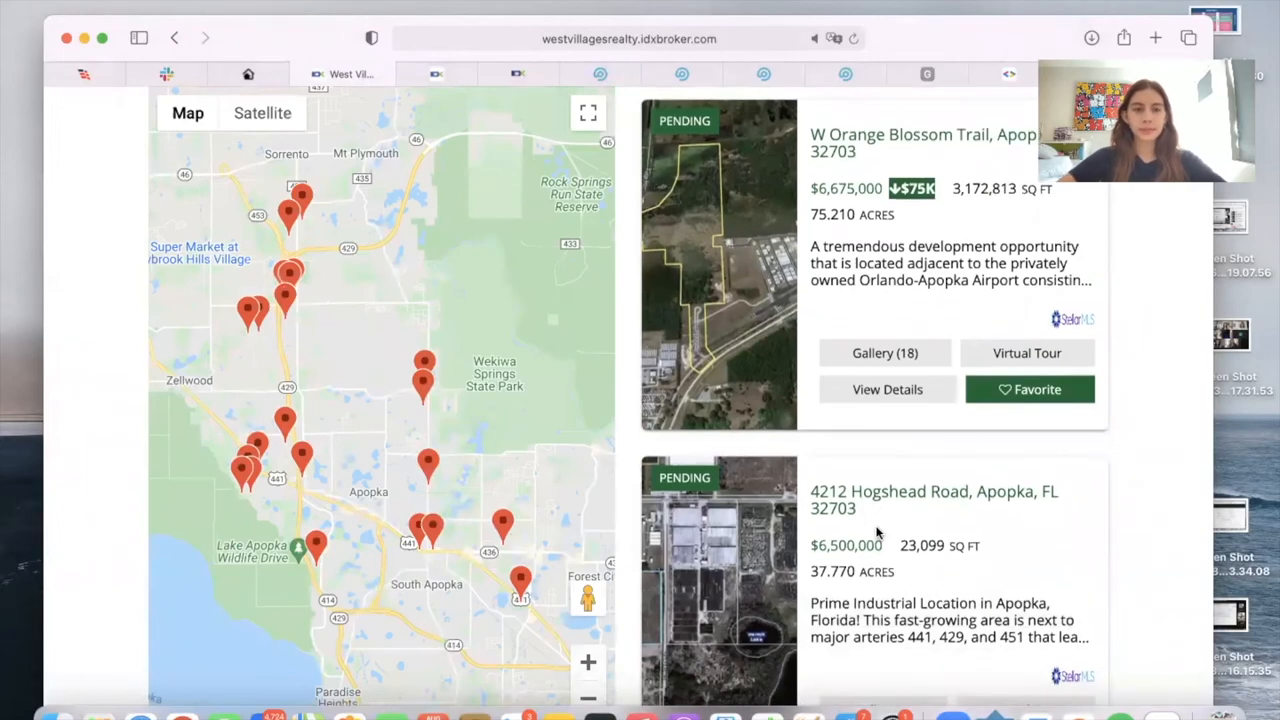
{"action": "scroll", "scroll_direction": "down", "scroll_amount": 3}
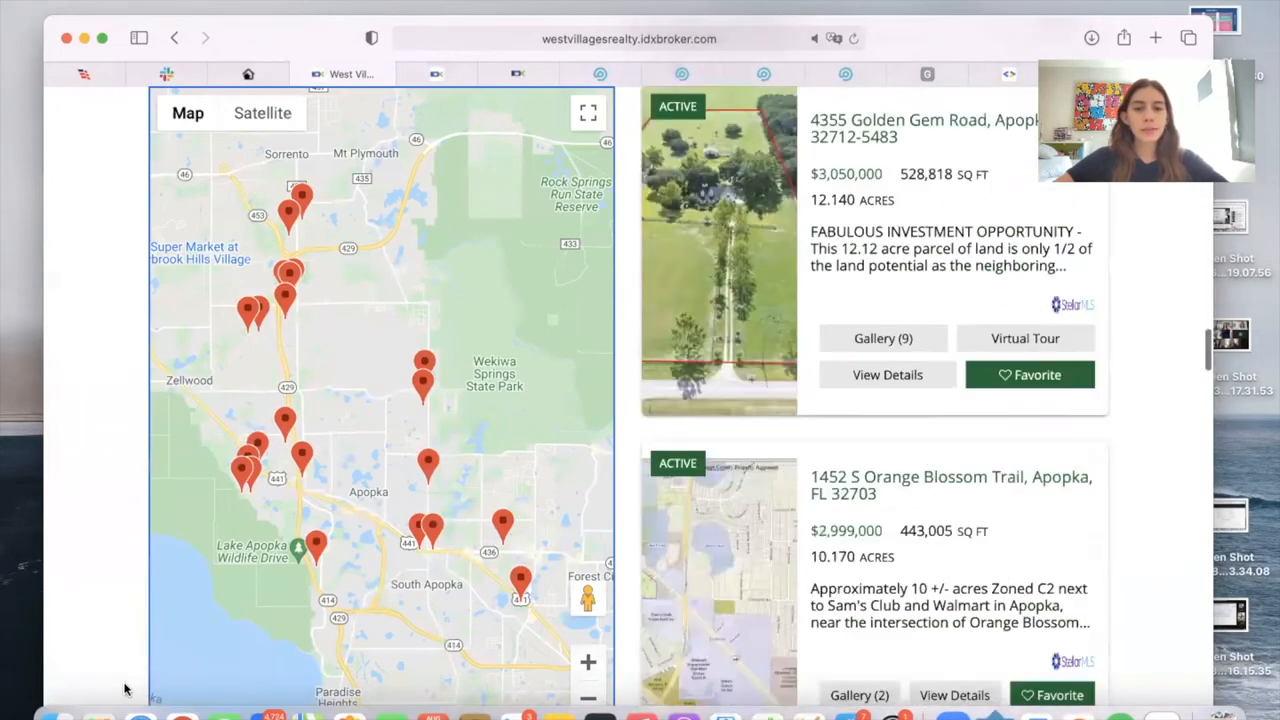
{"action": "scroll", "scroll_direction": "down", "scroll_amount": 3}
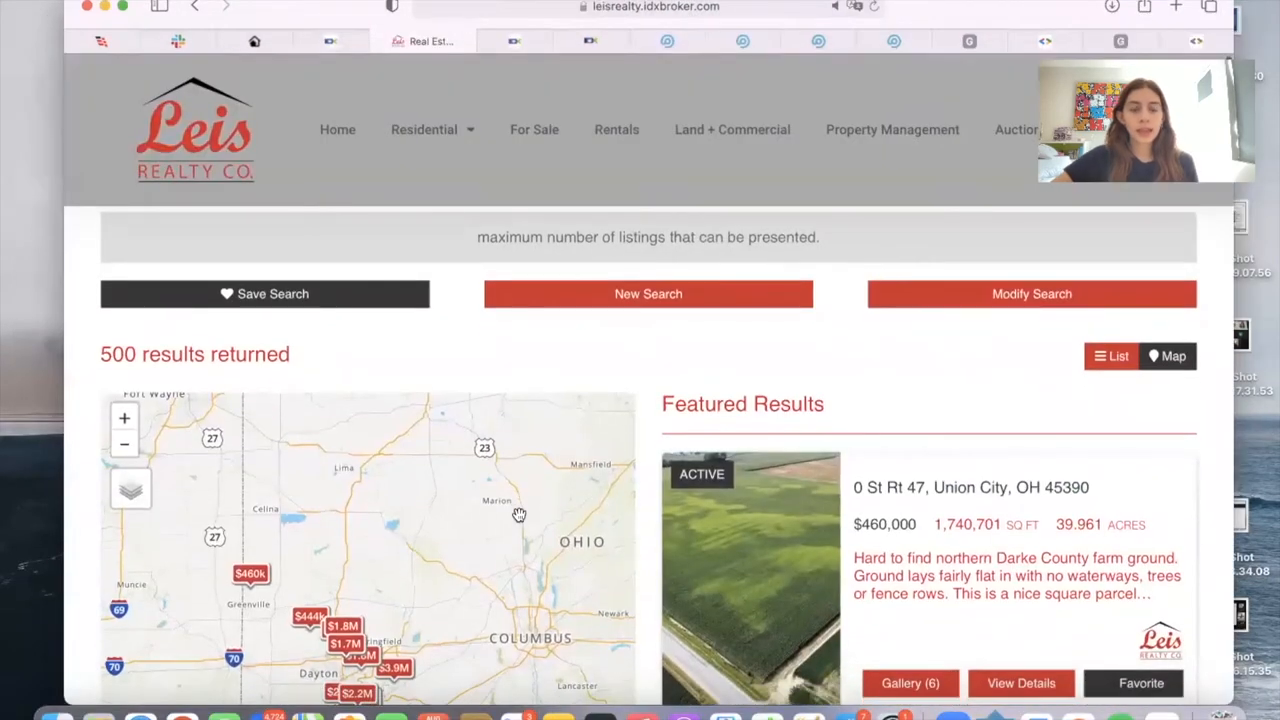
{"action": "scroll", "scroll_direction": "down", "scroll_amount": 3}
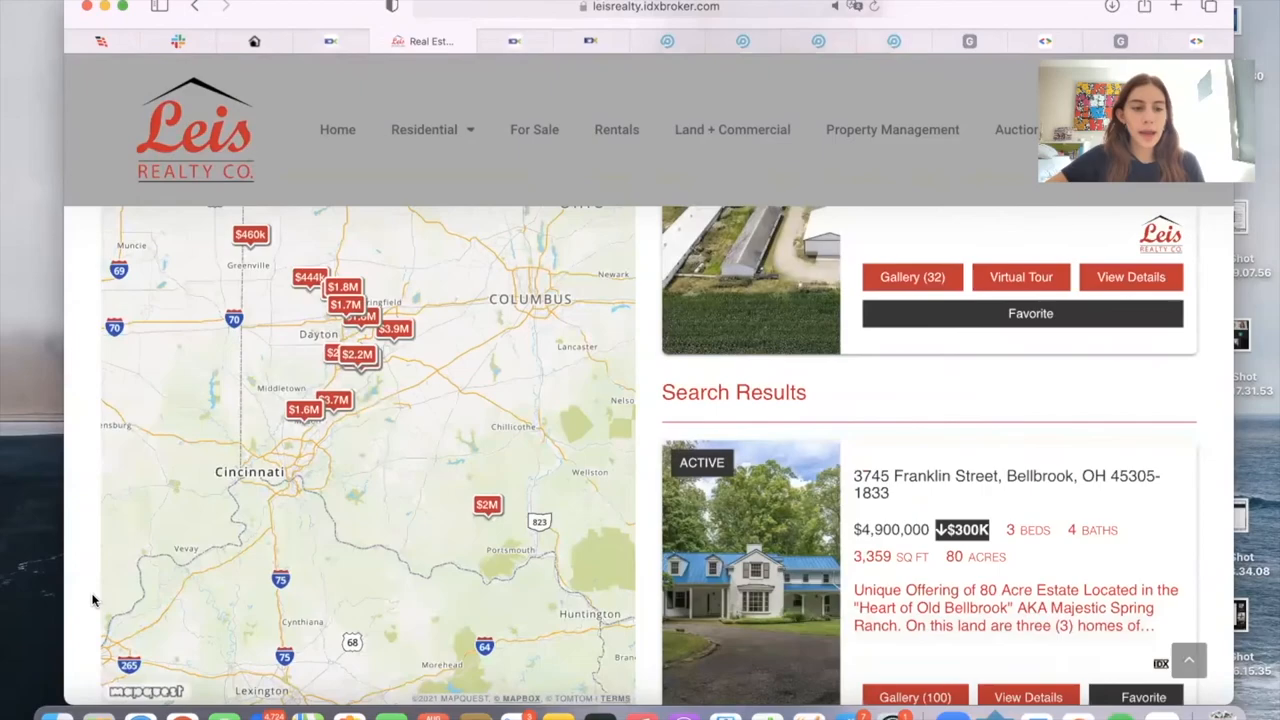
{"action": "scroll", "scroll_direction": "down", "scroll_amount": 3}
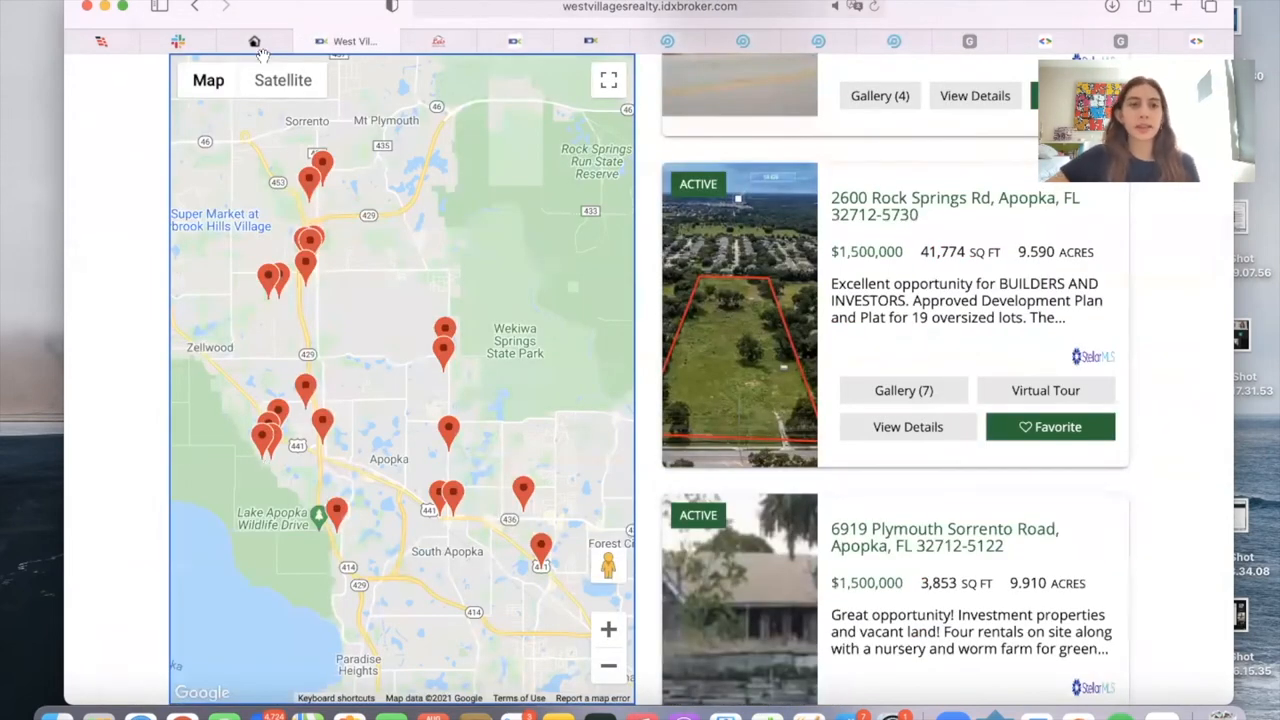
Pick the Mondrian style under Explore Other Styles and confirm it.
{"action": "left_click", "coordinate": [245, 42]}
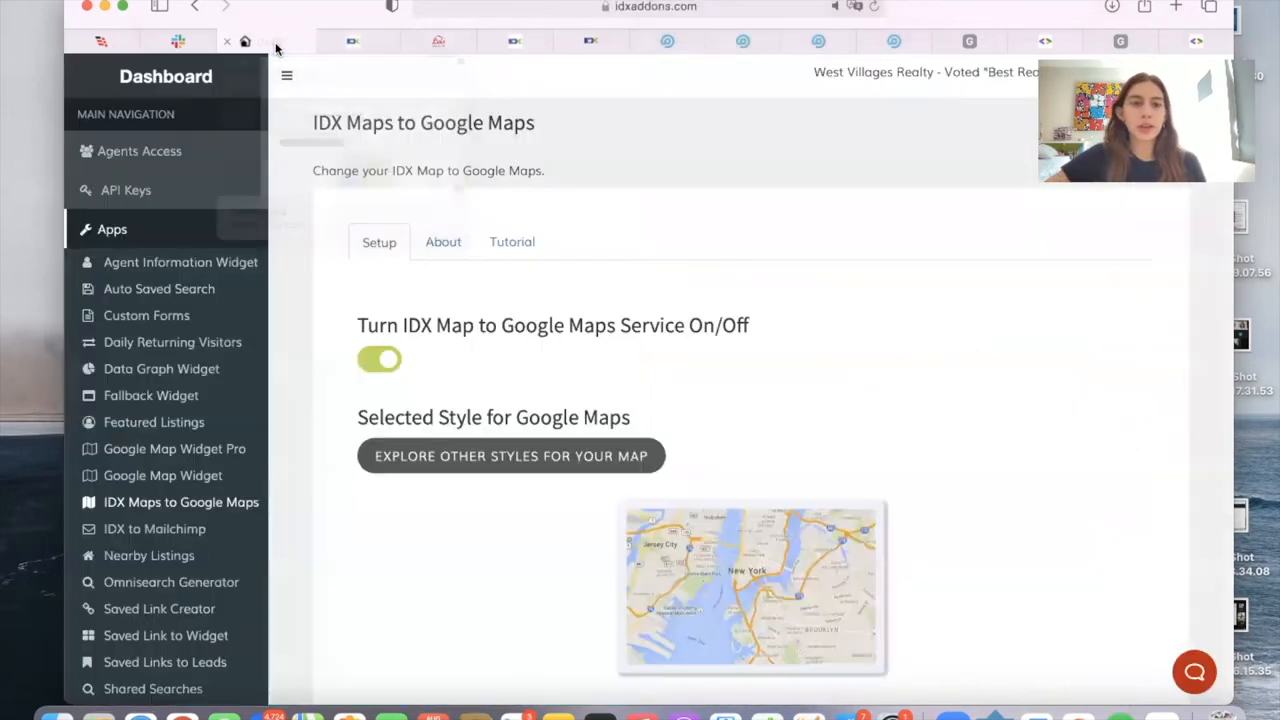
{"action": "left_click", "coordinate": [510, 455]}
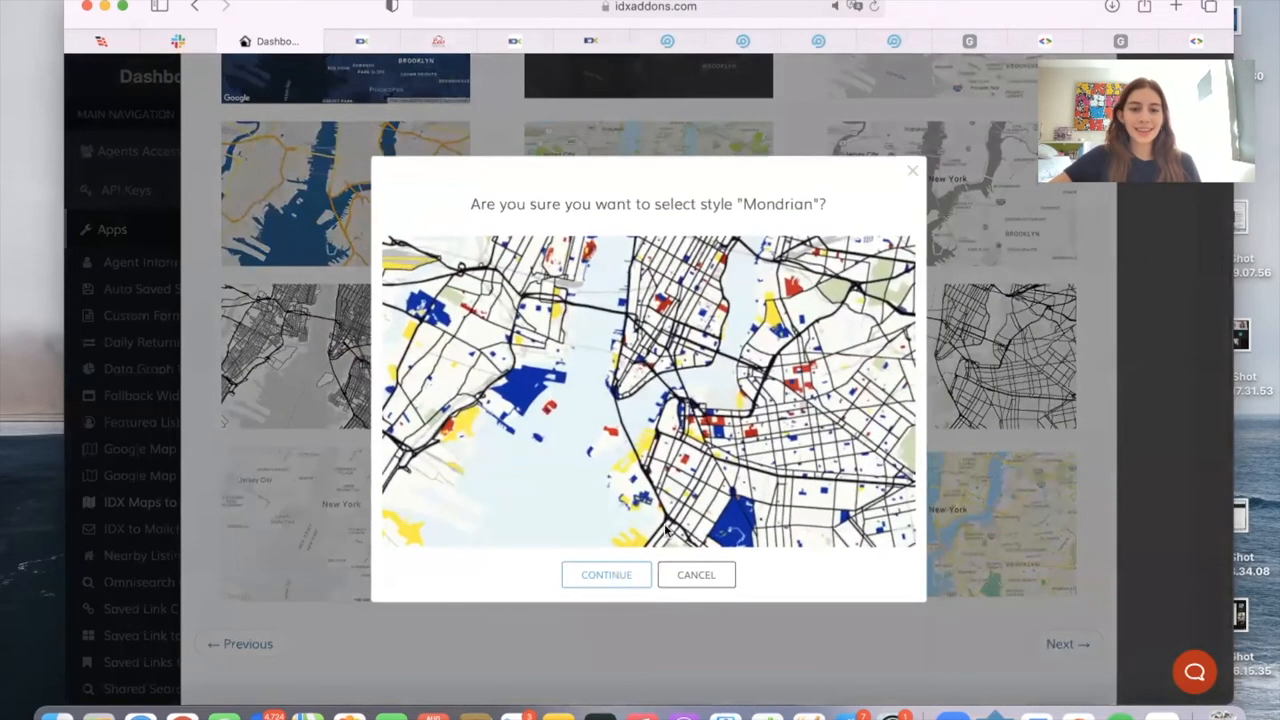
{"action": "left_click", "coordinate": [605, 574]}
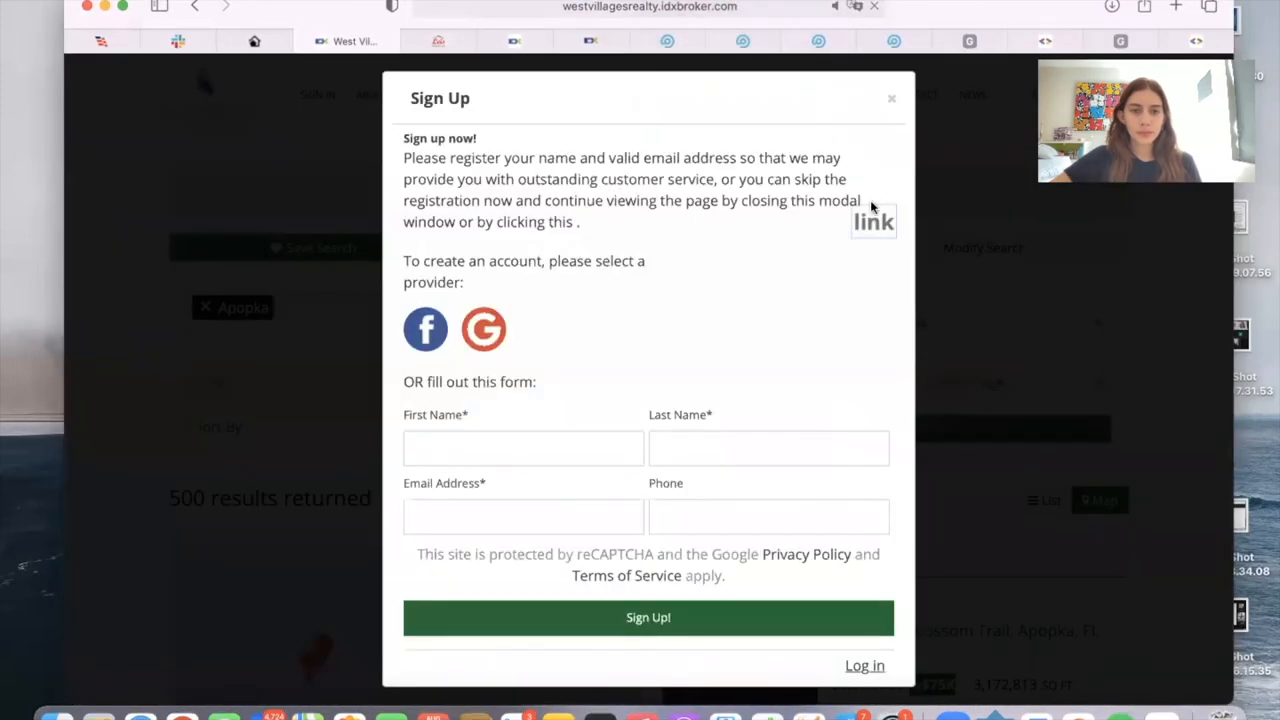
Close the Sign Up prompt and scroll to the Mondrian-styled Apopka results map.
{"action": "left_click", "coordinate": [891, 98]}
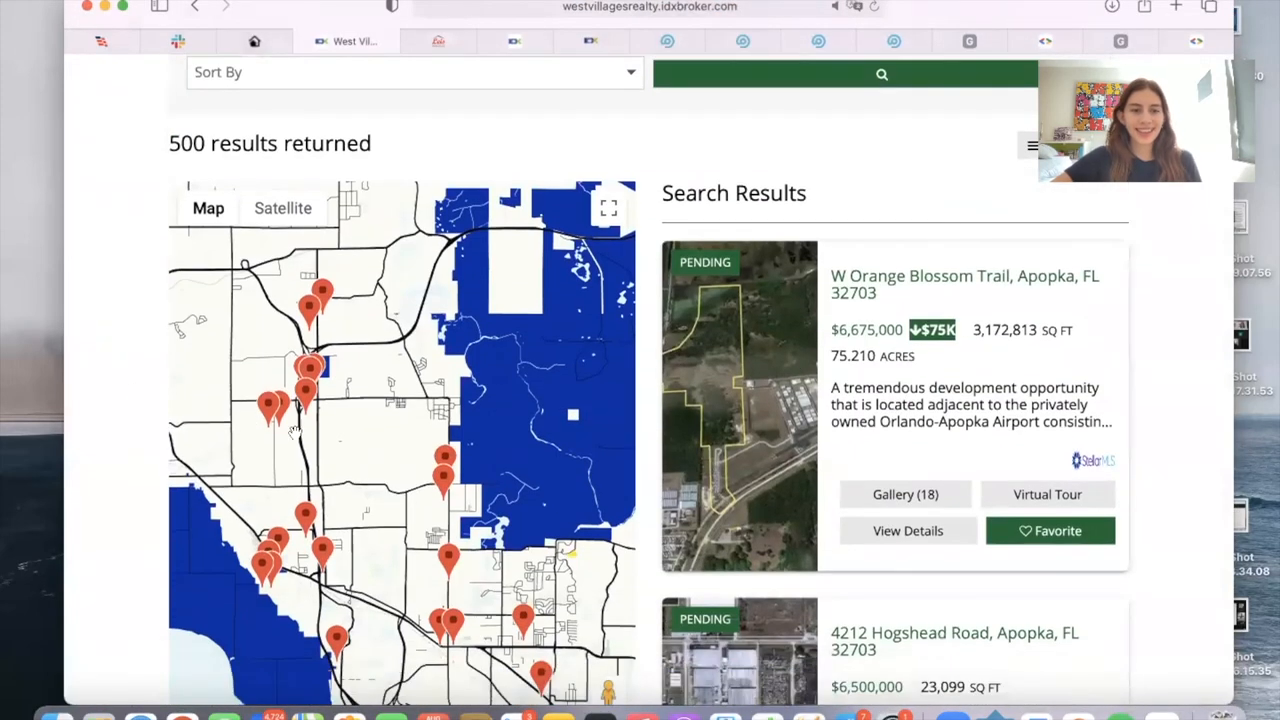
{"action": "scroll", "scroll_direction": "down", "scroll_amount": 3}
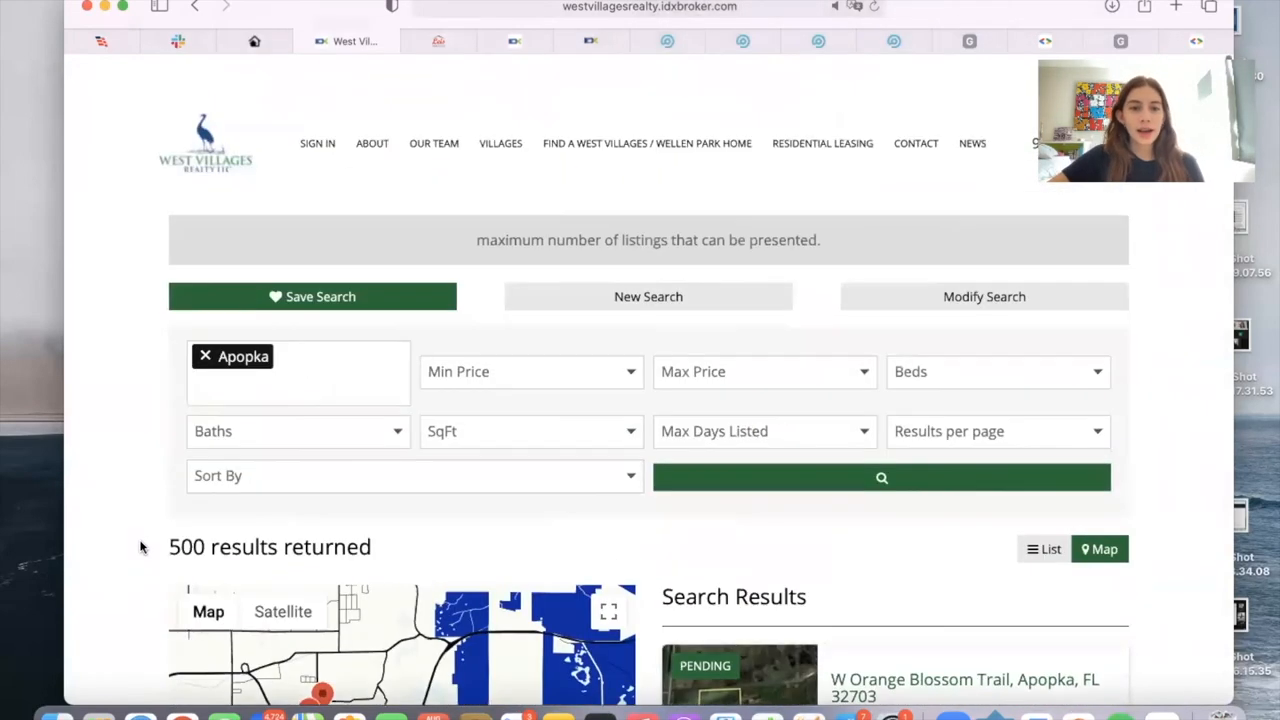
Page through more map styles in IDX Addons, then scroll the apps catalog.
{"action": "left_click", "coordinate": [270, 41]}
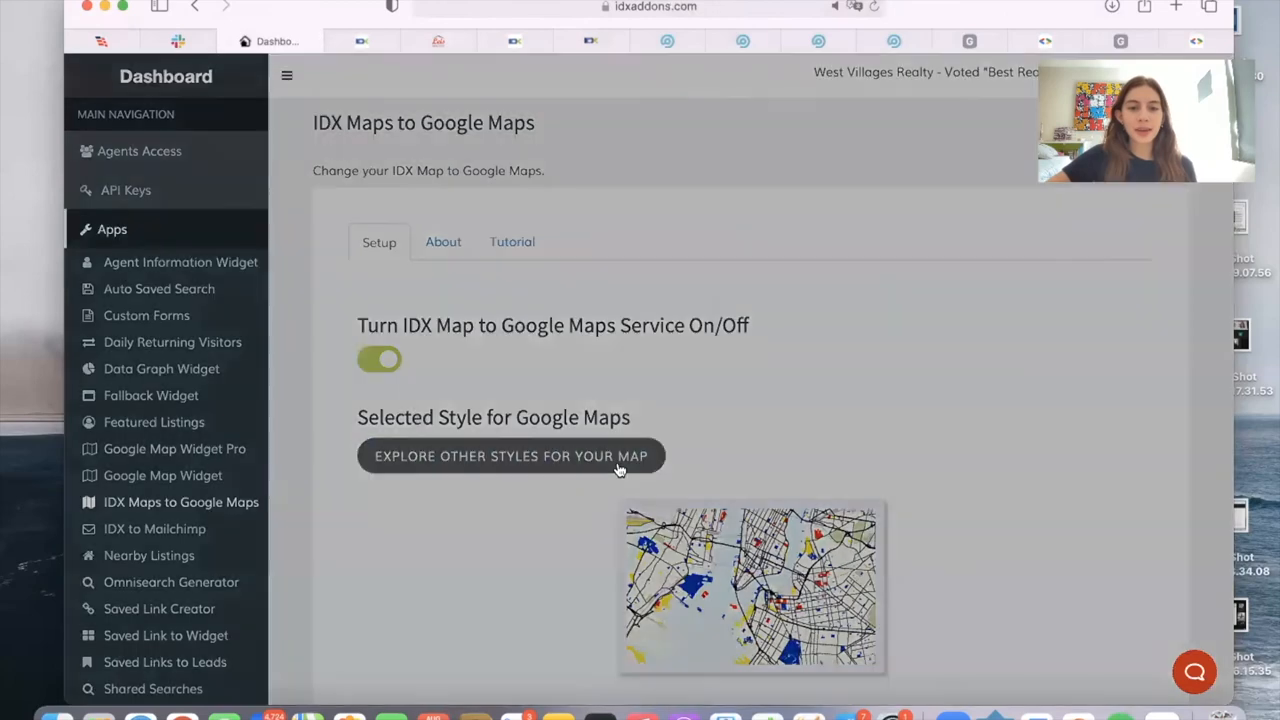
{"action": "left_click", "coordinate": [512, 456]}
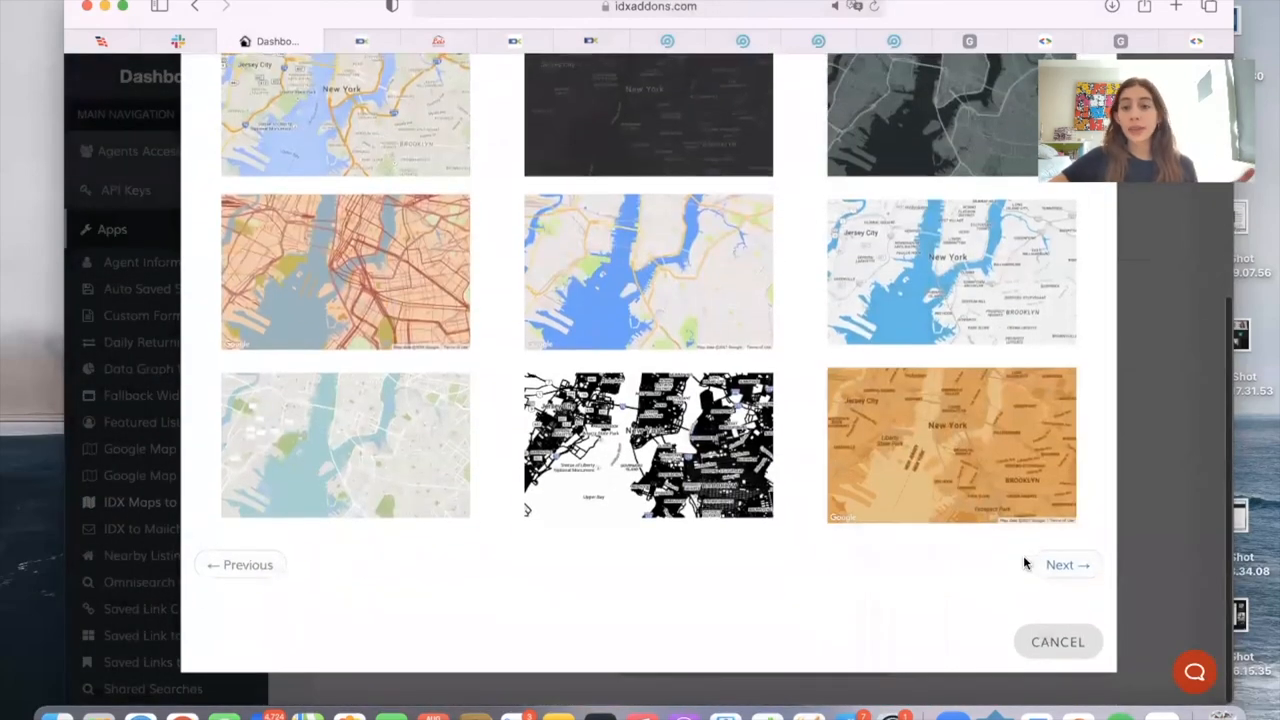
{"action": "left_click", "coordinate": [1068, 564]}
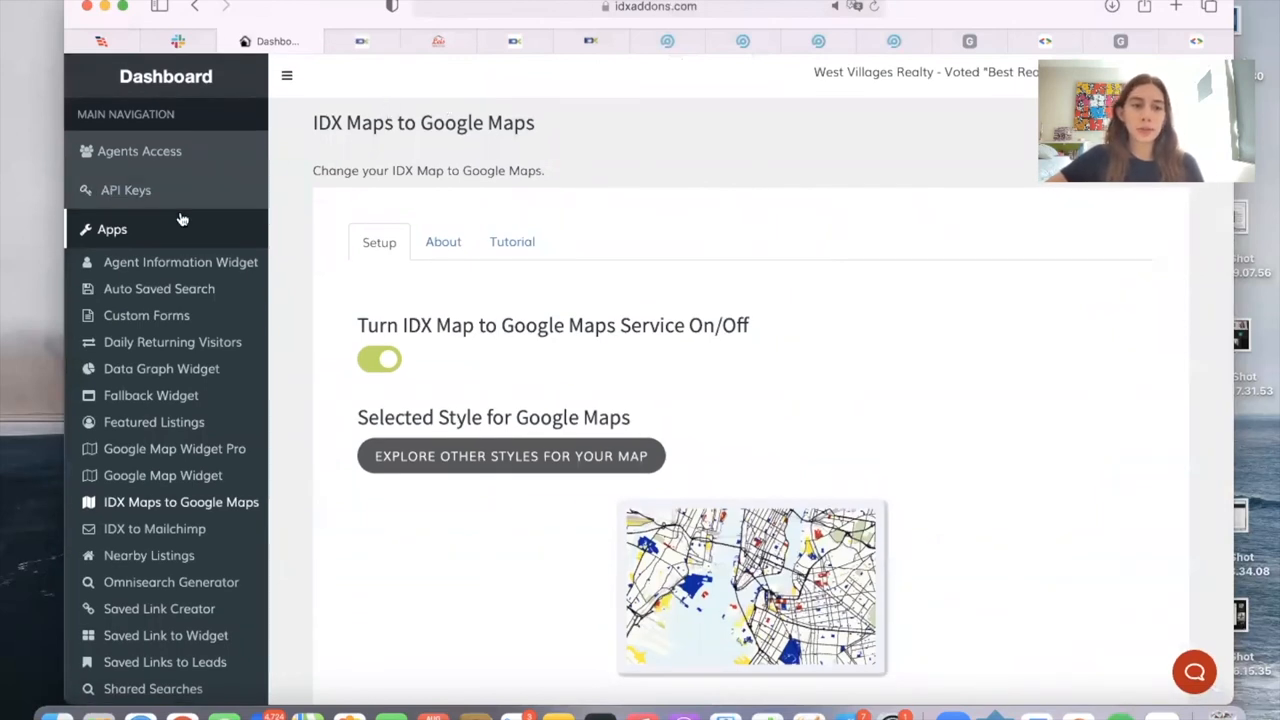
{"action": "left_click", "coordinate": [111, 229]}
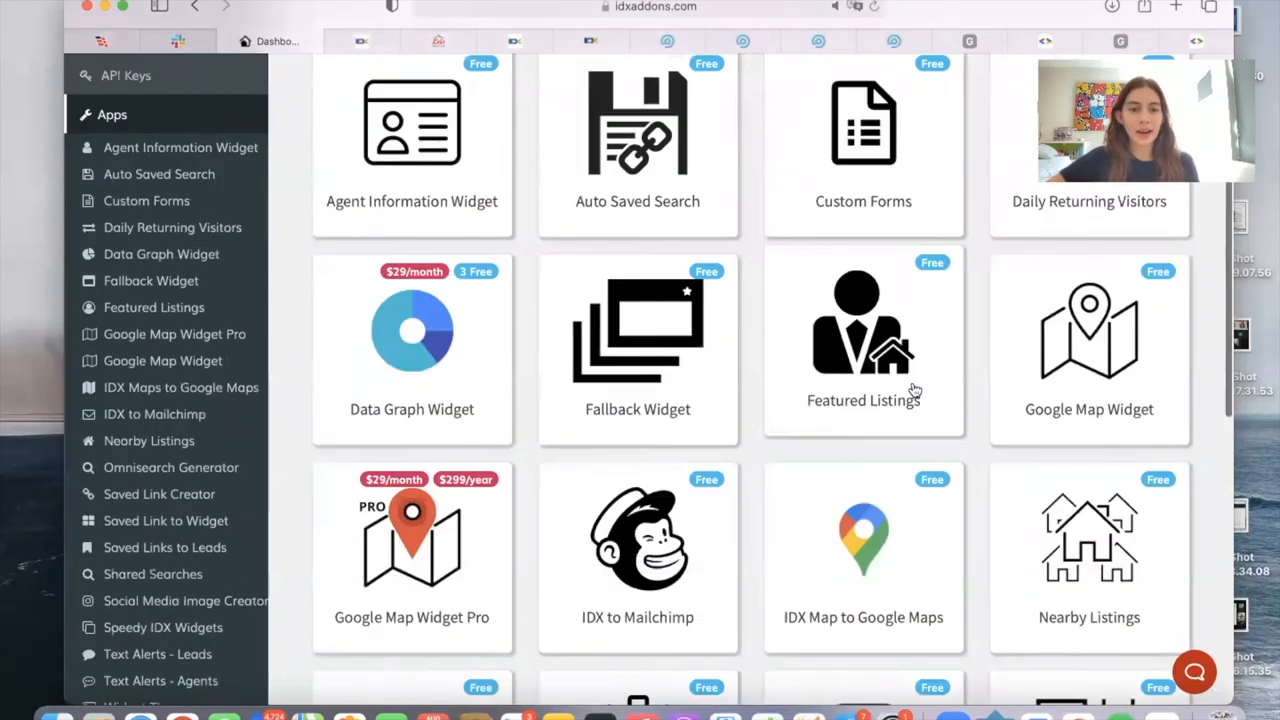
{"action": "scroll", "scroll_direction": "down", "scroll_amount": 3}
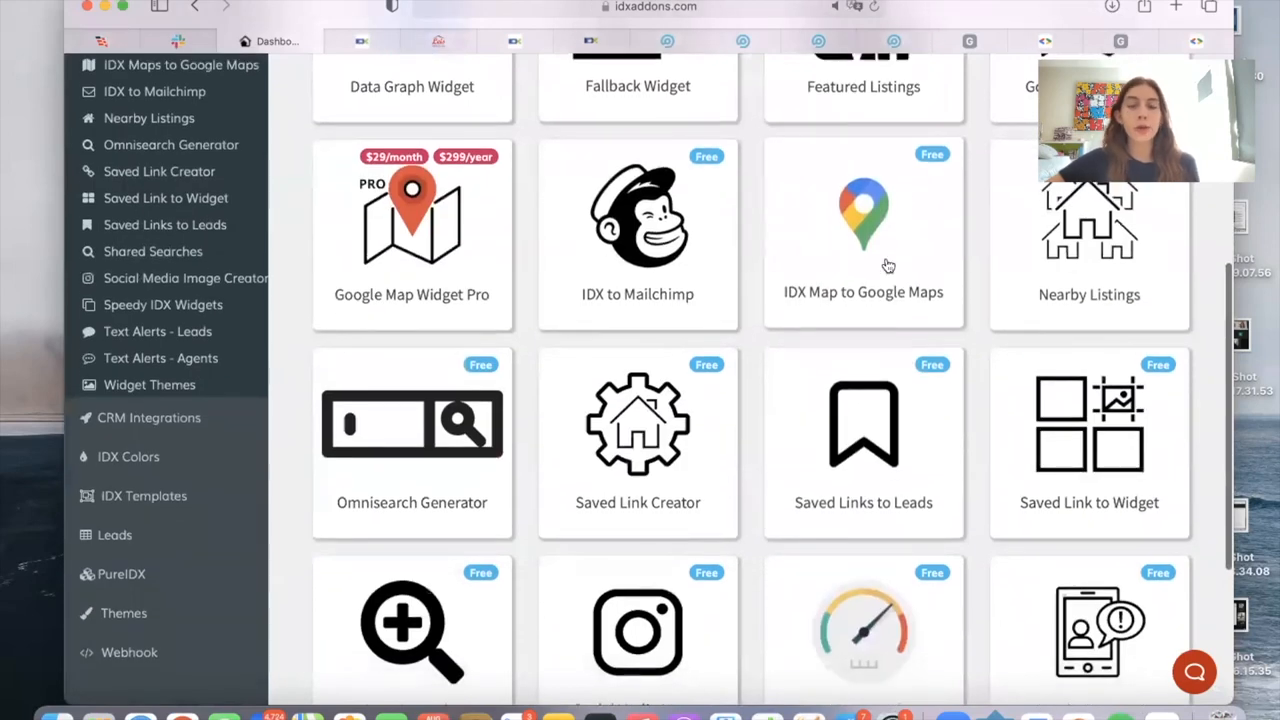